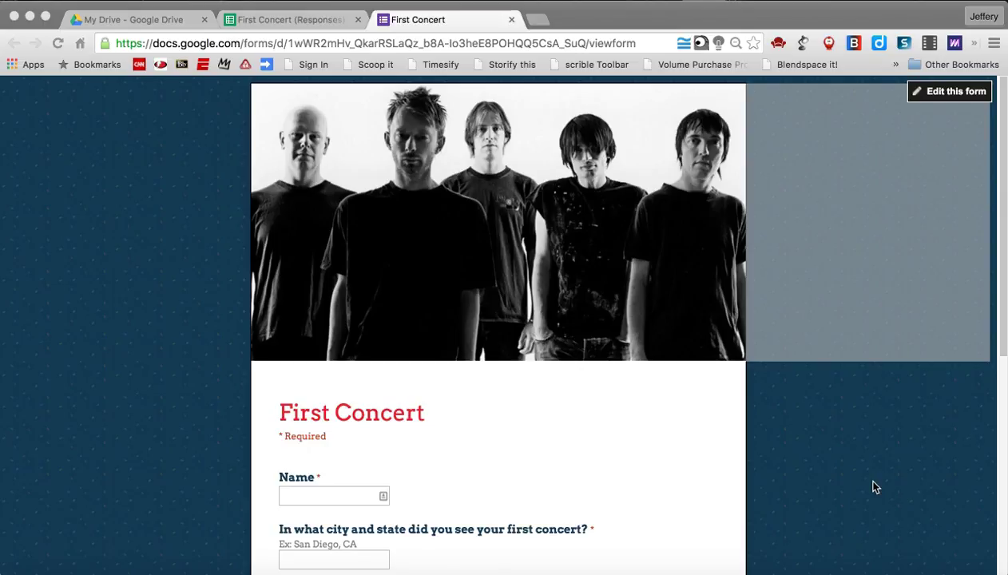
mouse_move(806, 476)
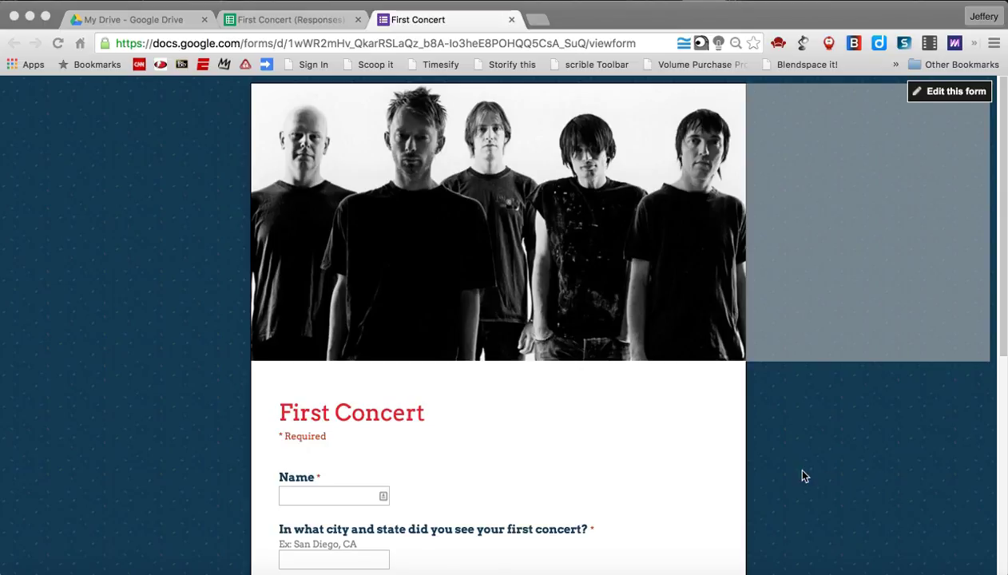
mouse_move(810, 477)
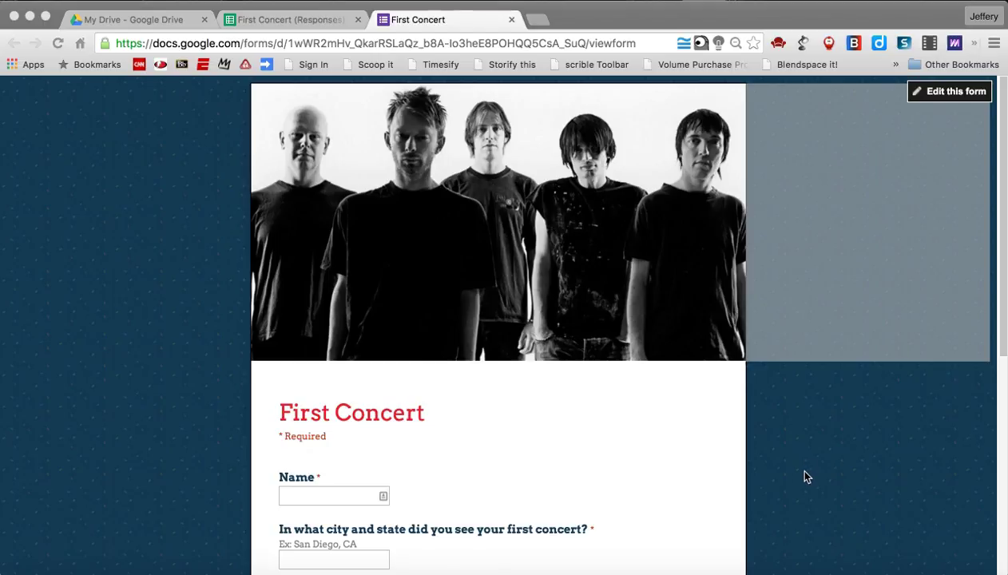
Scroll through the live First Concert form, then view its First Concert (Responses) spreadsheet.
scroll("down", 3)
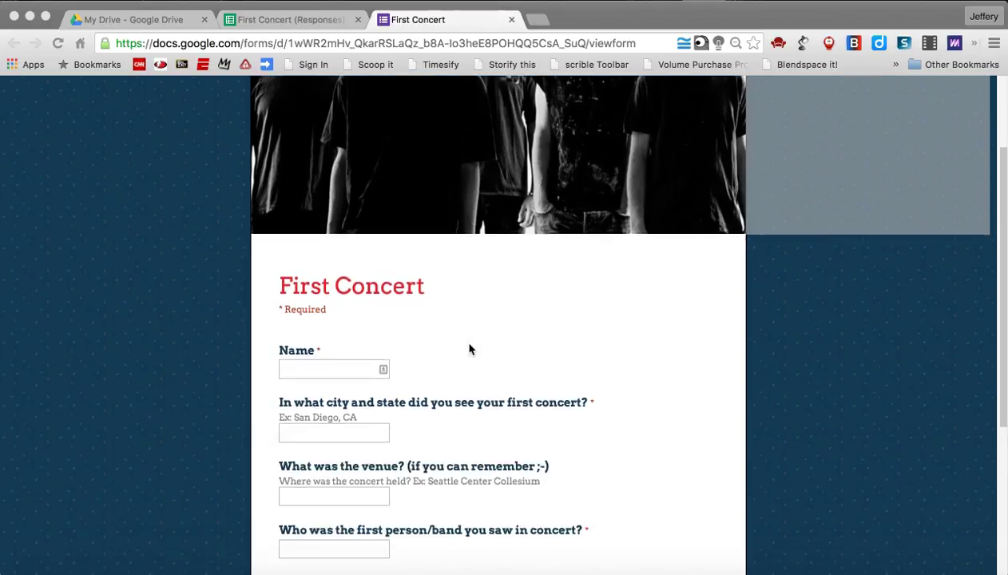
scroll("down", 3)
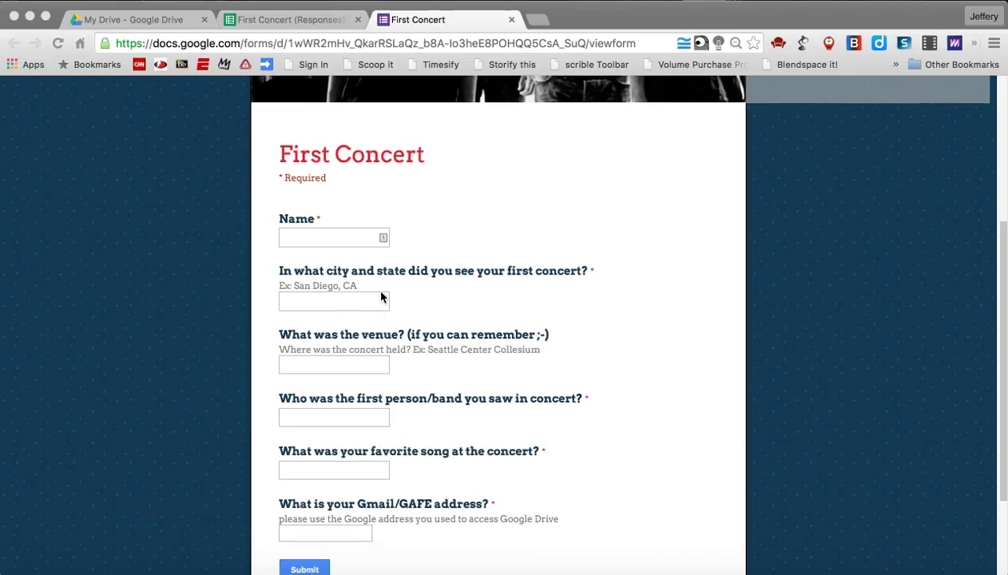
scroll("down", 3)
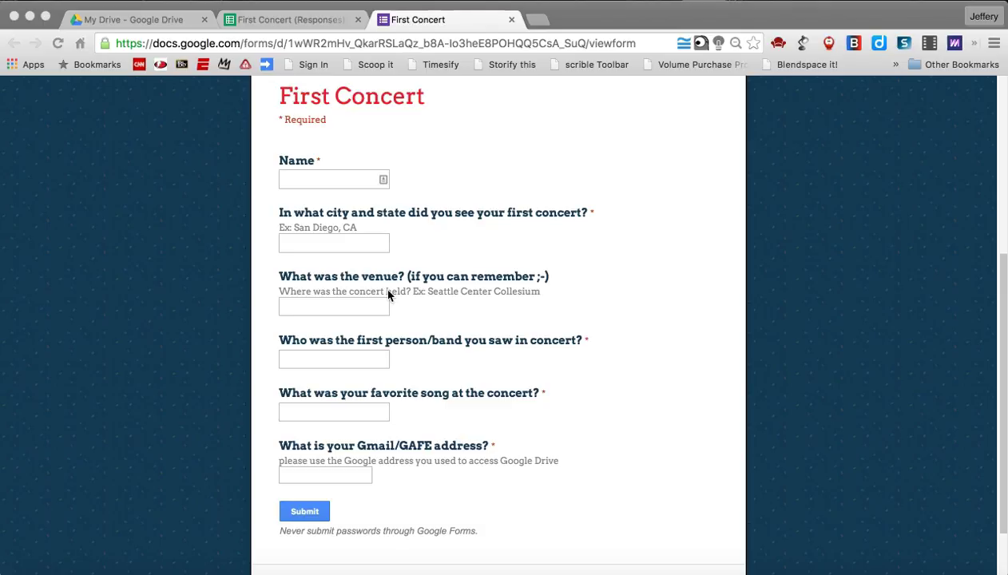
scroll("down", 3)
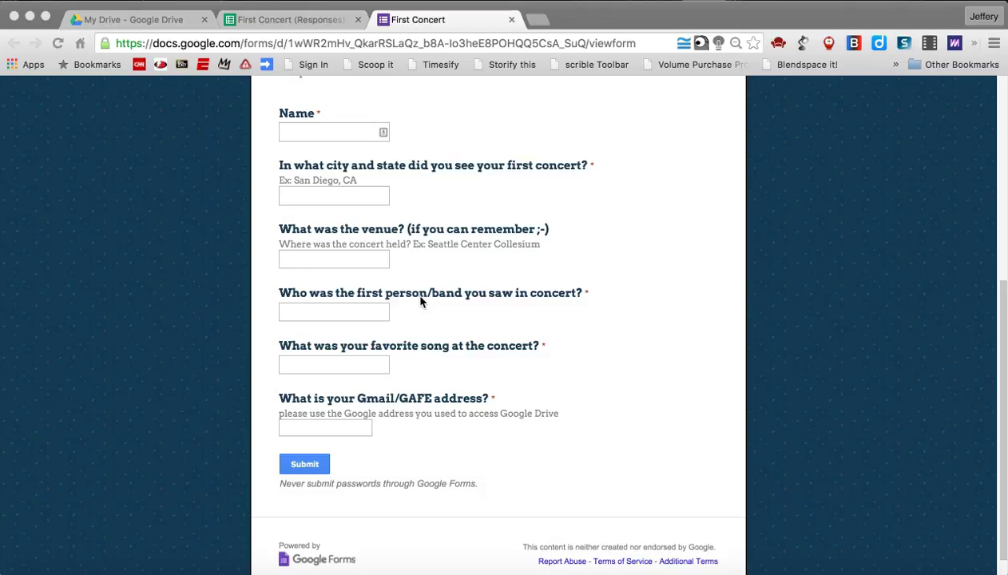
mouse_move(503, 381)
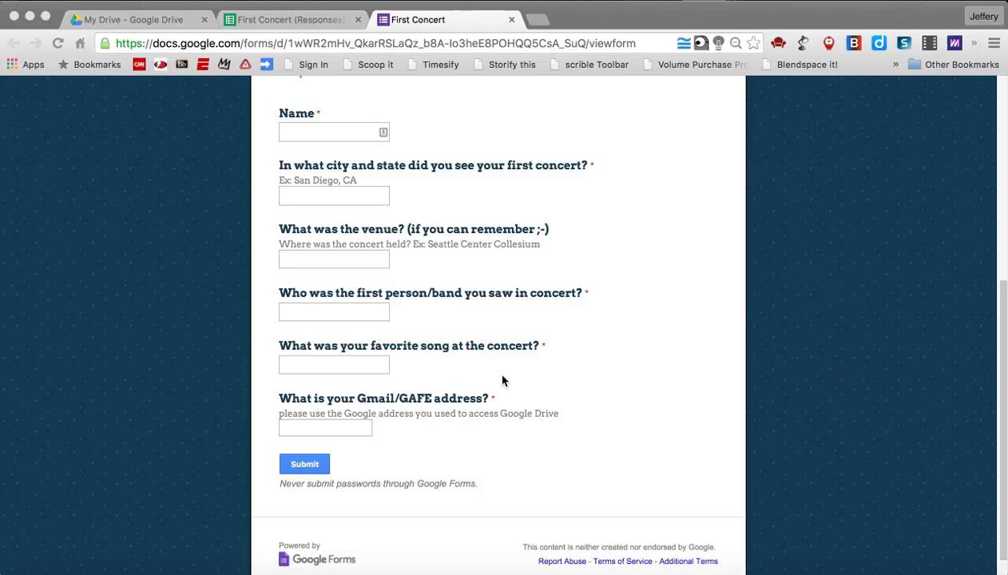
scroll("up", 3)
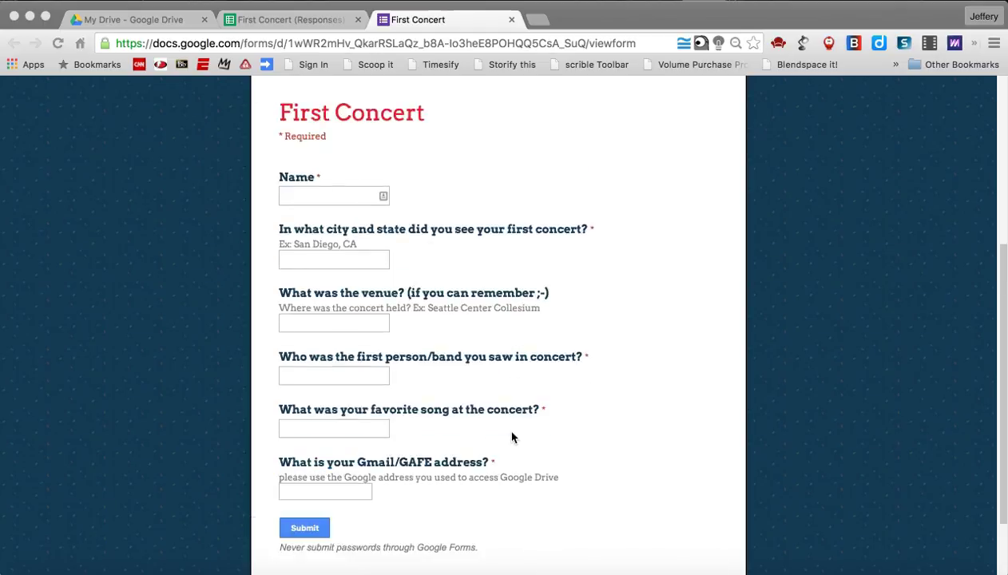
scroll("up", 3)
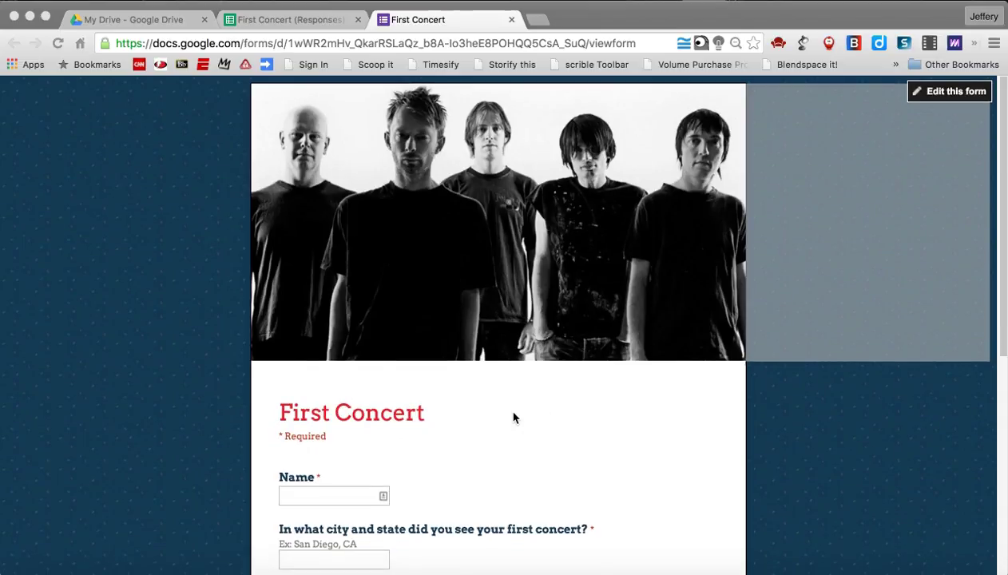
mouse_move(431, 286)
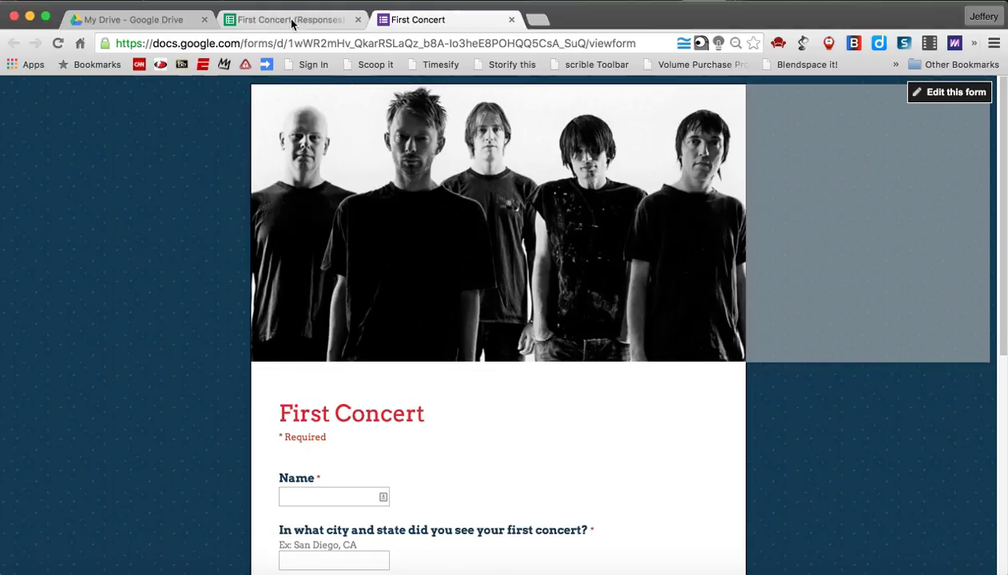
left_click(290, 19)
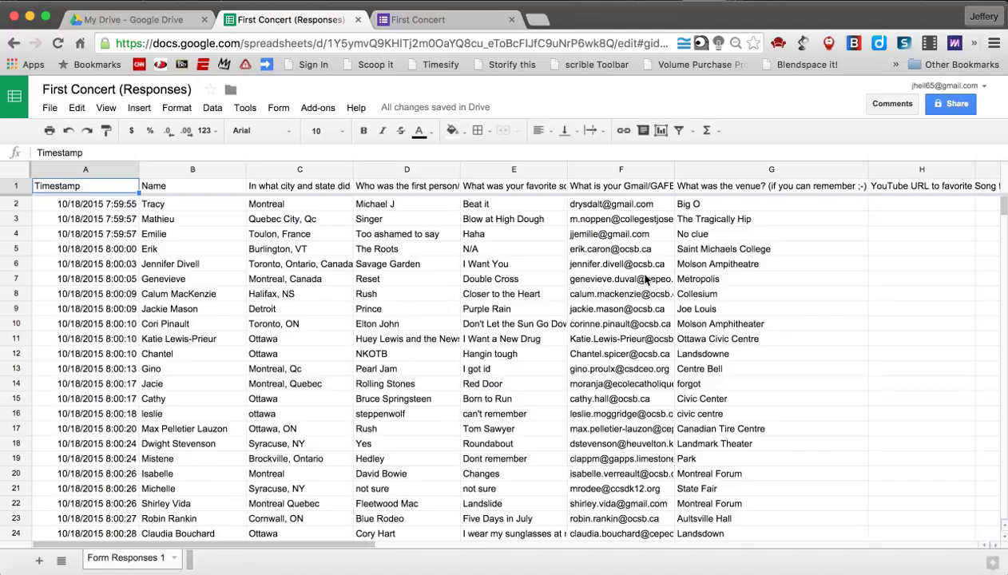
mouse_move(136, 19)
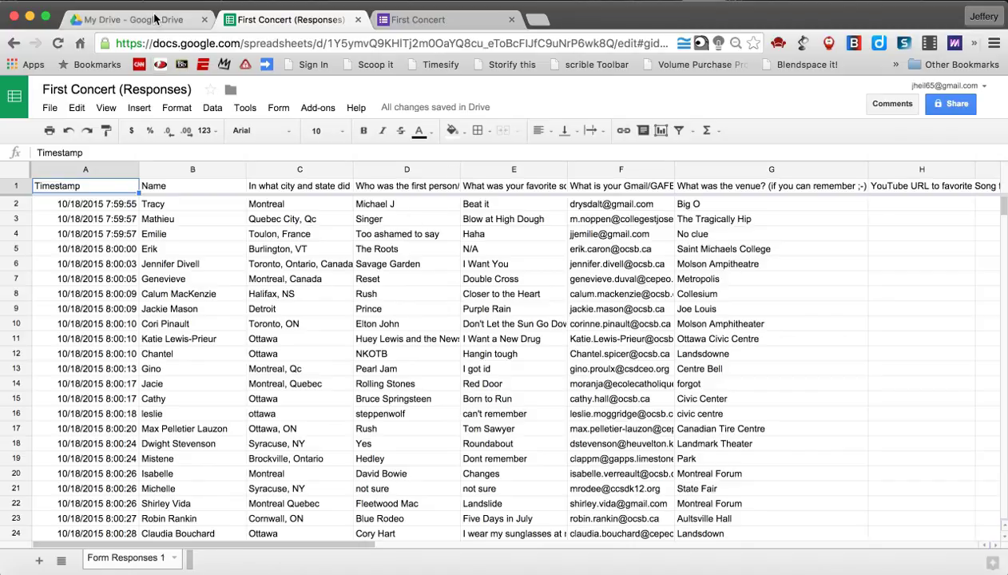
From My Drive, create a new Google My Maps map via New > More.
left_click(136, 19)
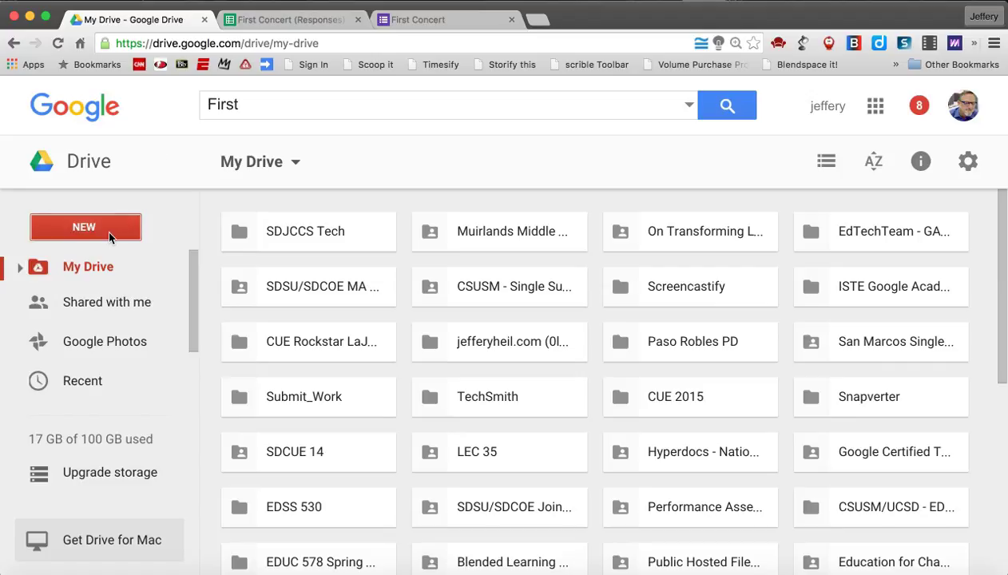
left_click(85, 227)
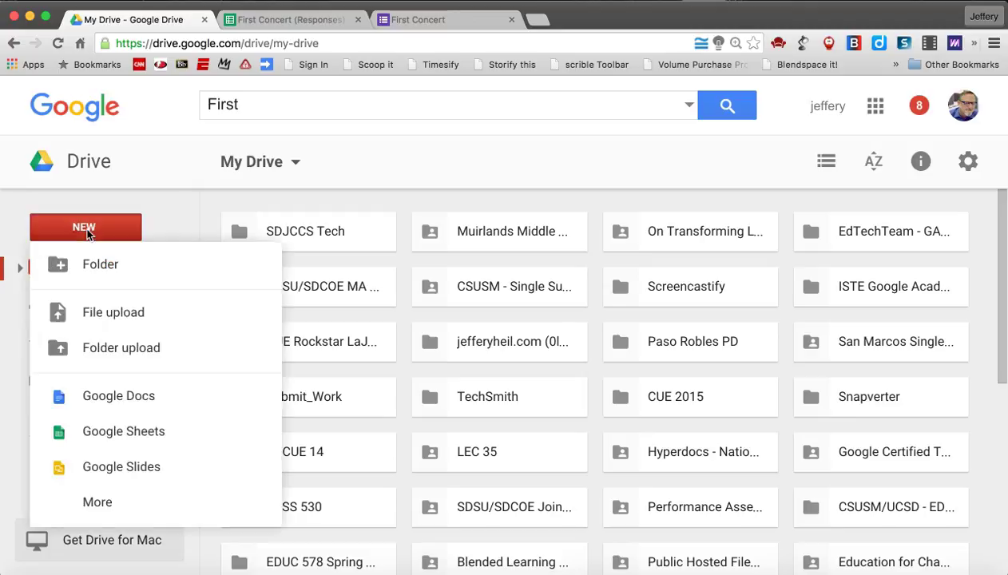
left_click(97, 502)
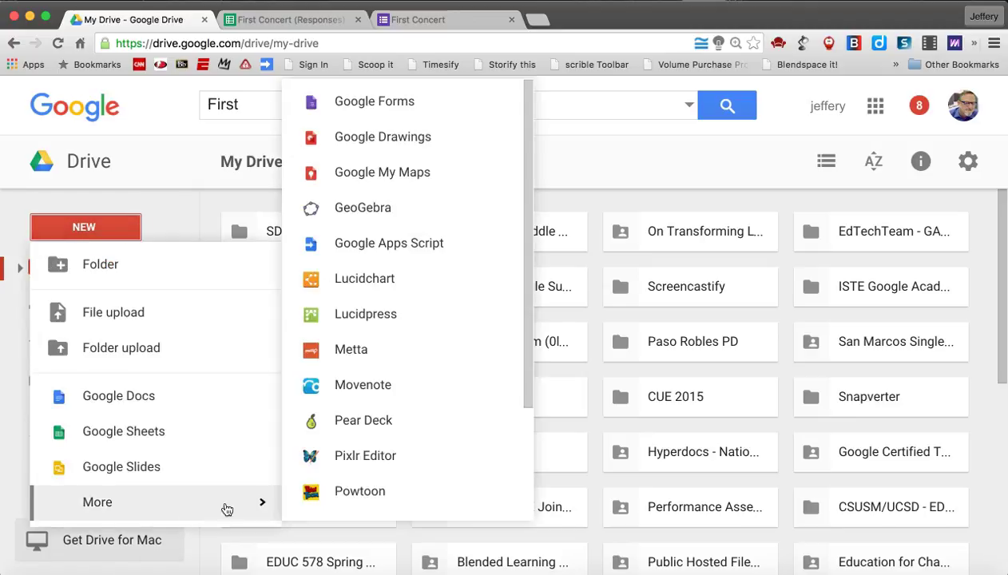
mouse_move(421, 173)
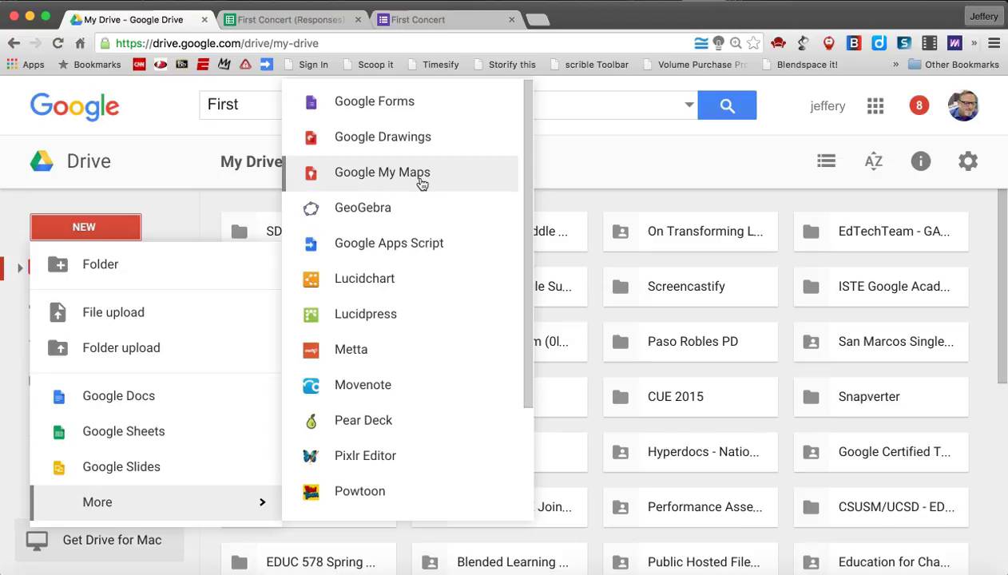
left_click(382, 171)
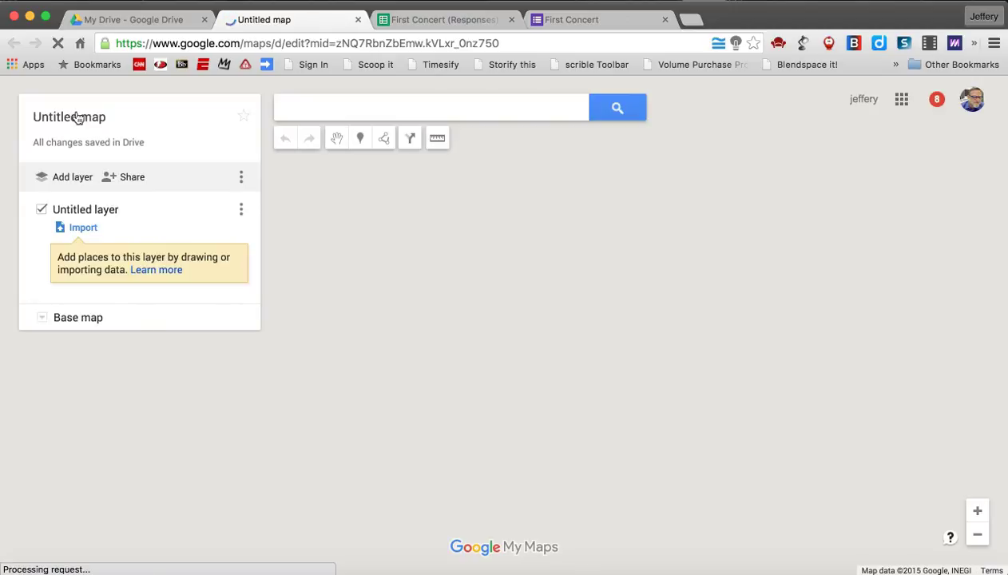
Rename the untitled map to 'Demo Rock On!!' and save the title.
left_click(69, 117)
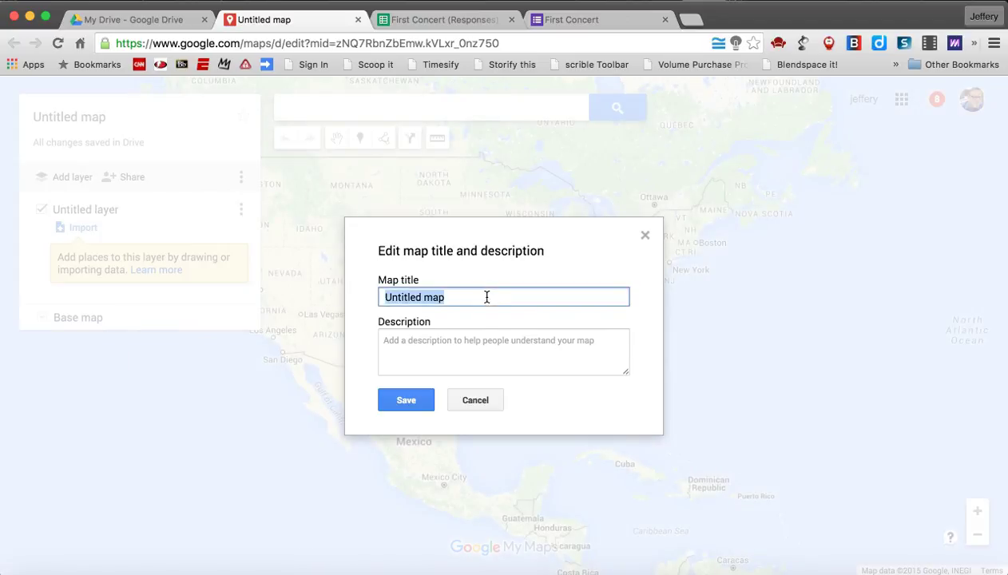
type("Dem")
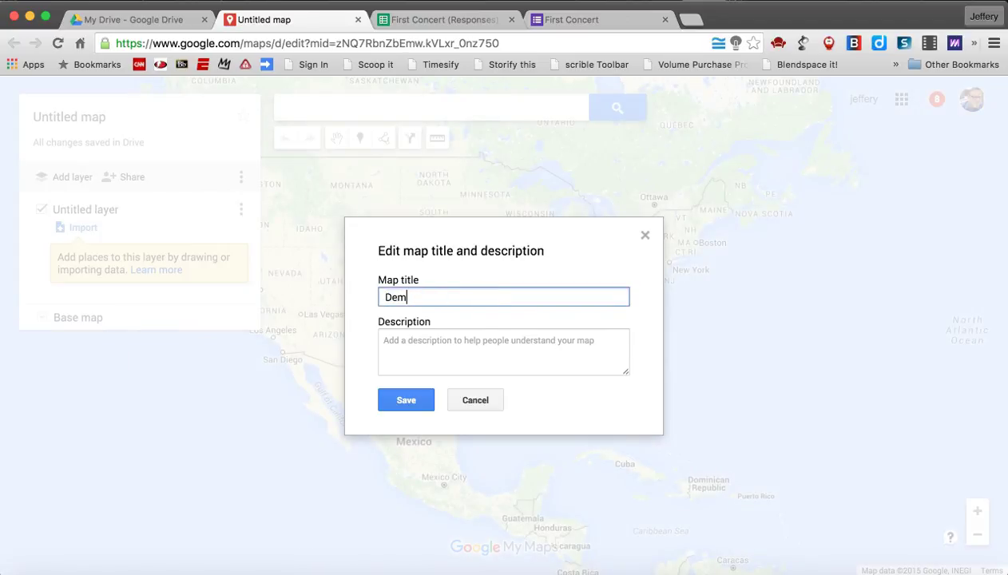
type("o Rock")
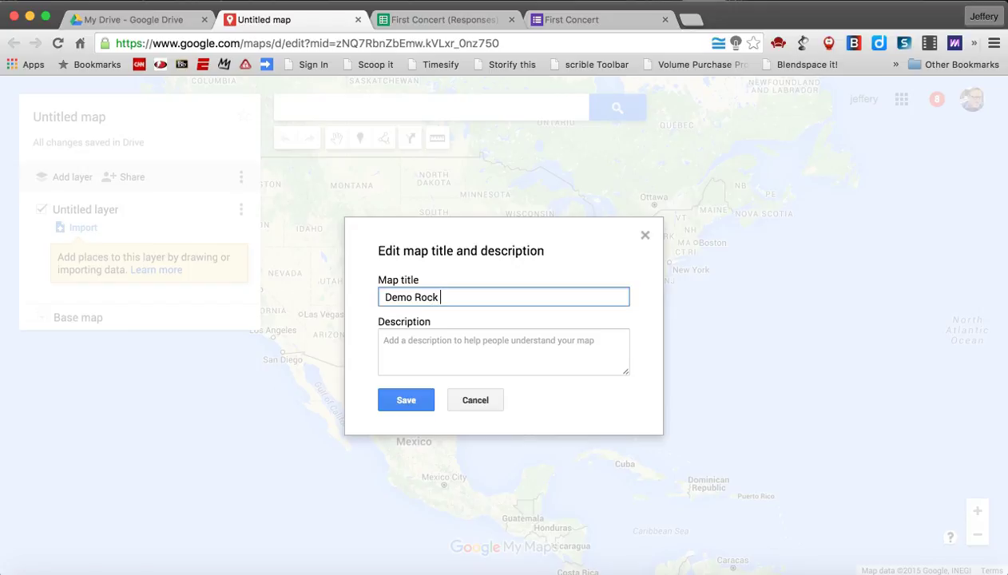
type("On")
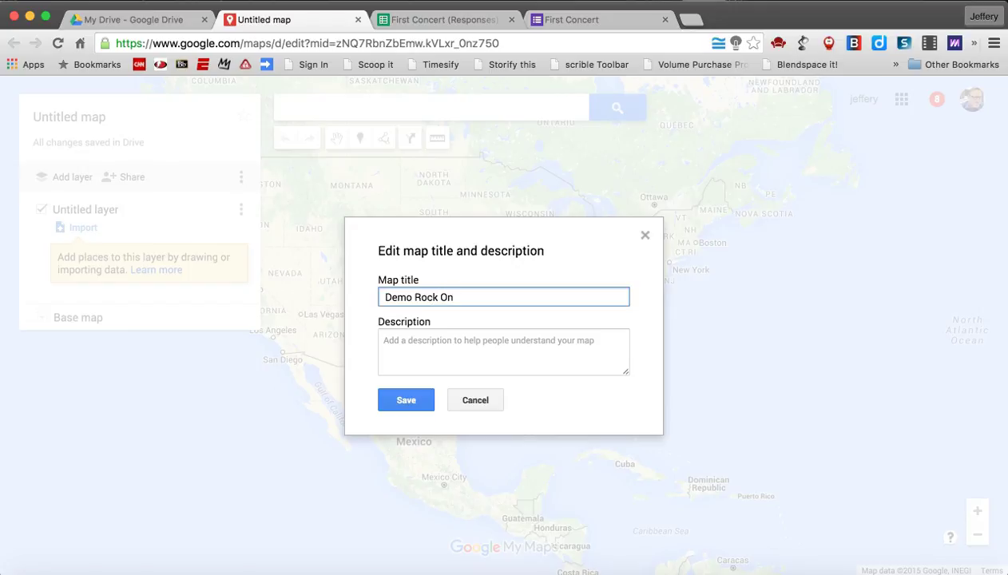
type("!!")
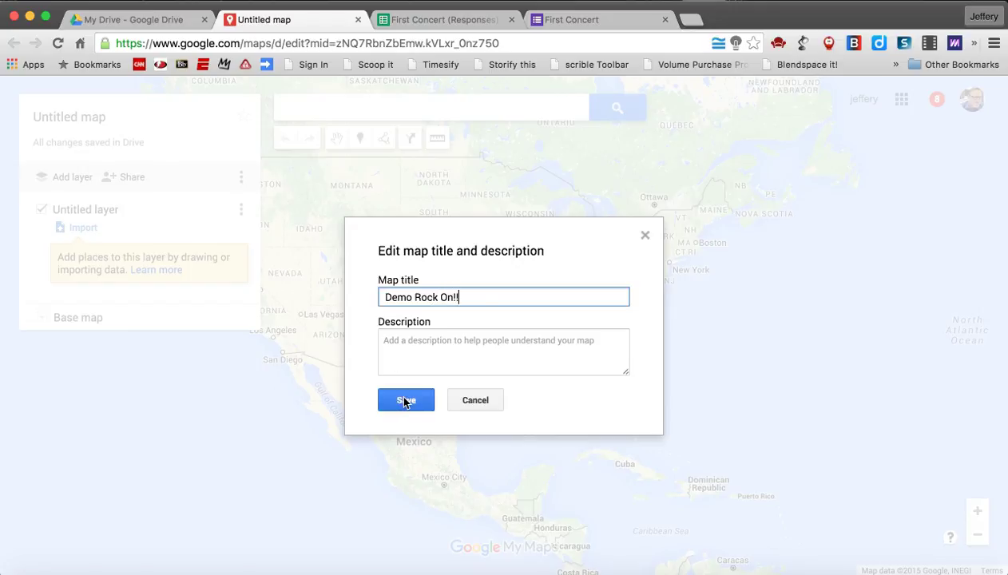
left_click(406, 400)
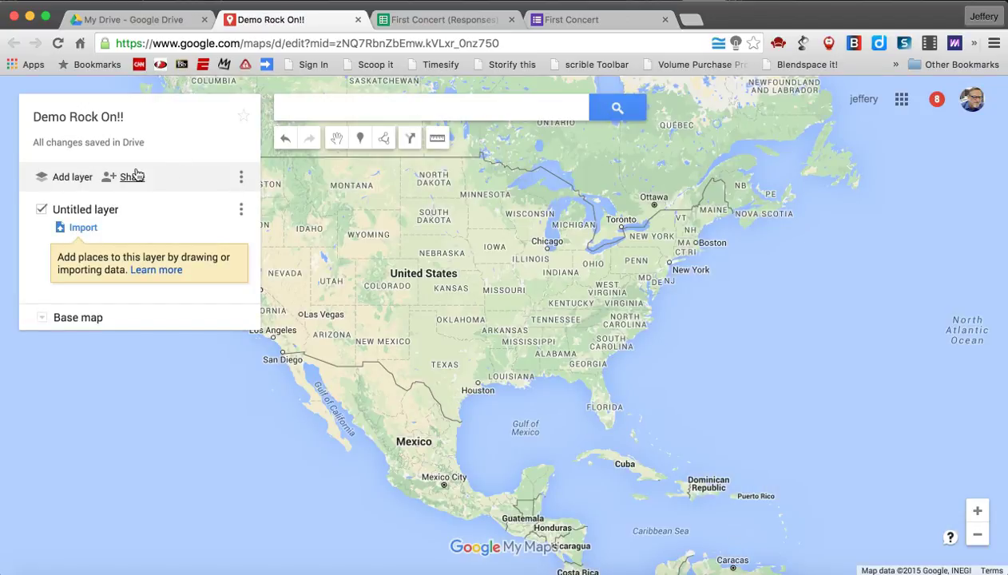
mouse_move(82, 228)
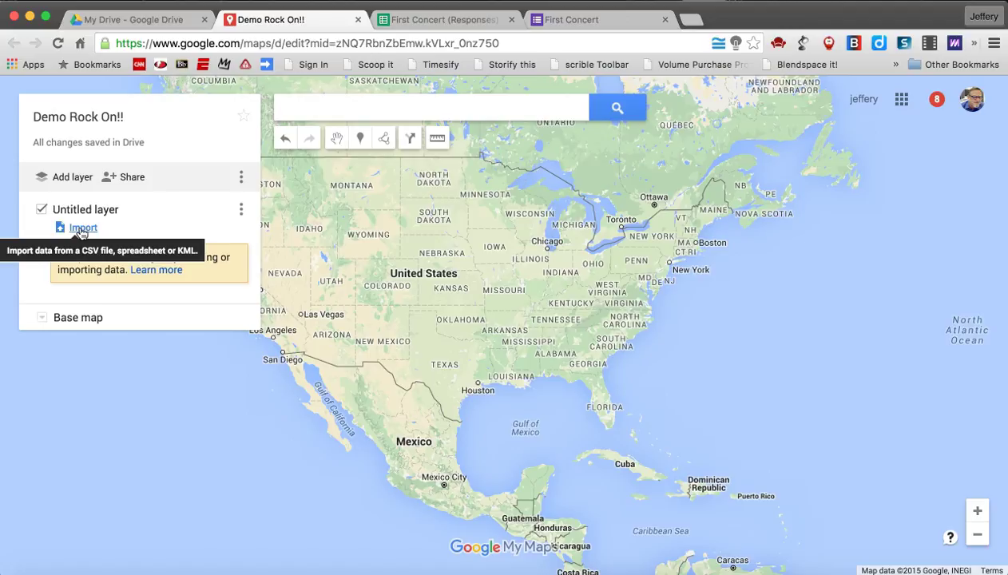
mouse_move(103, 183)
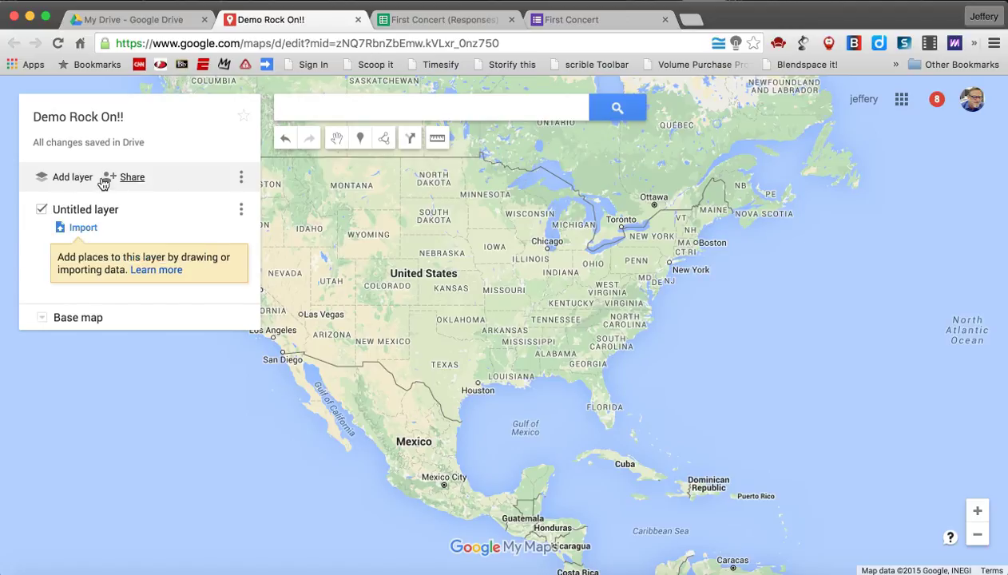
mouse_move(133, 176)
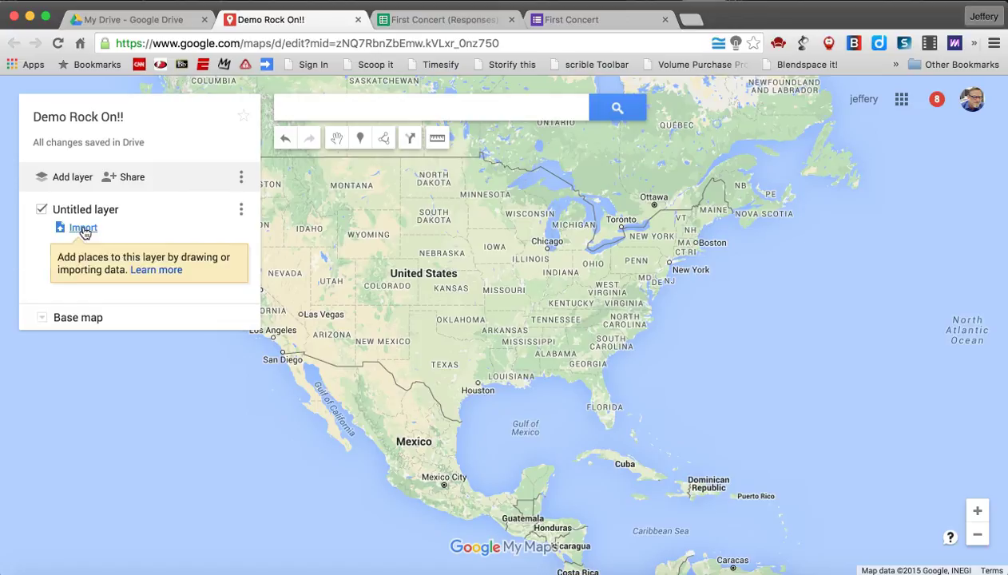
Import the First Concert (Responses) spreadsheet from Drive into the untitled layer.
left_click(82, 228)
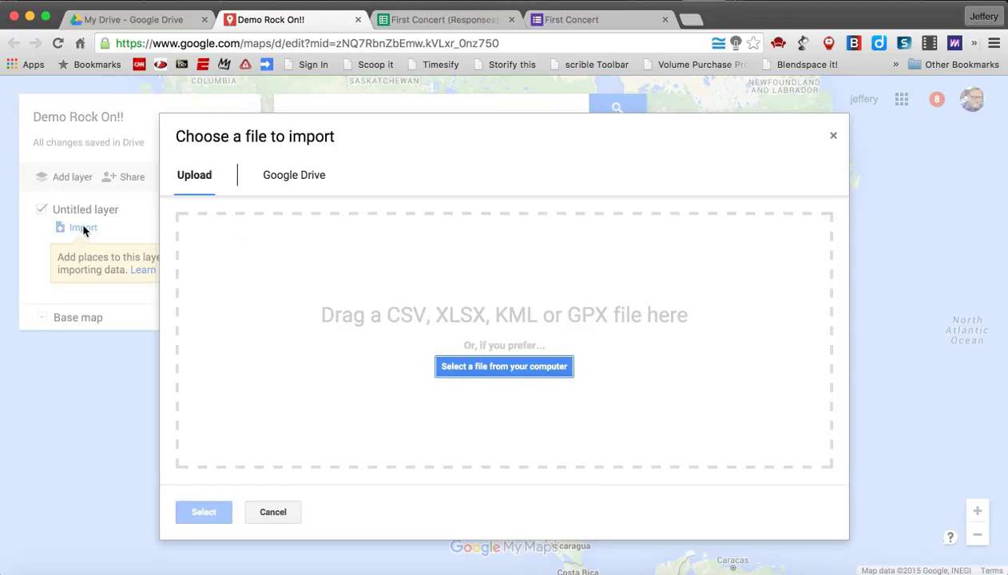
left_click(294, 175)
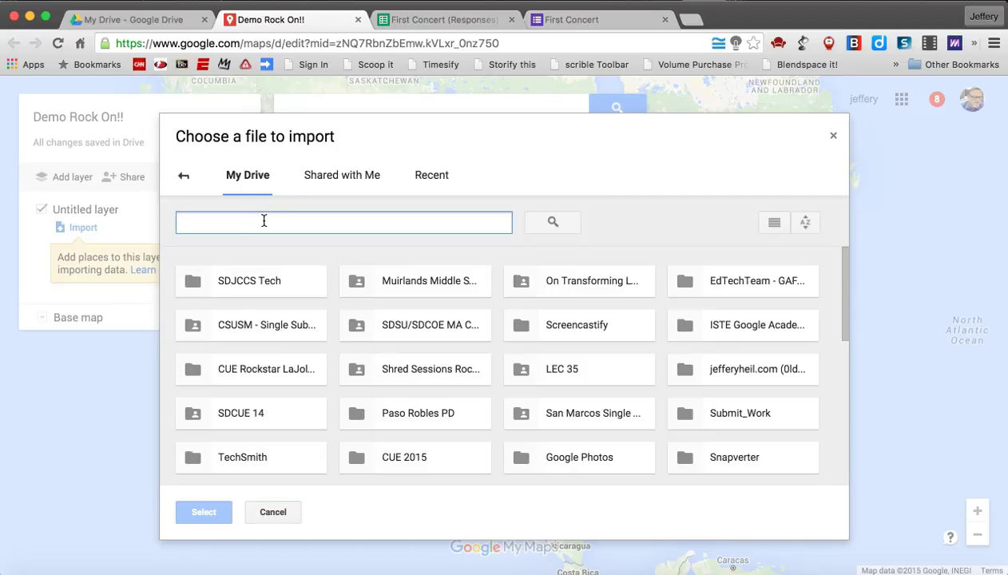
type("First Con")
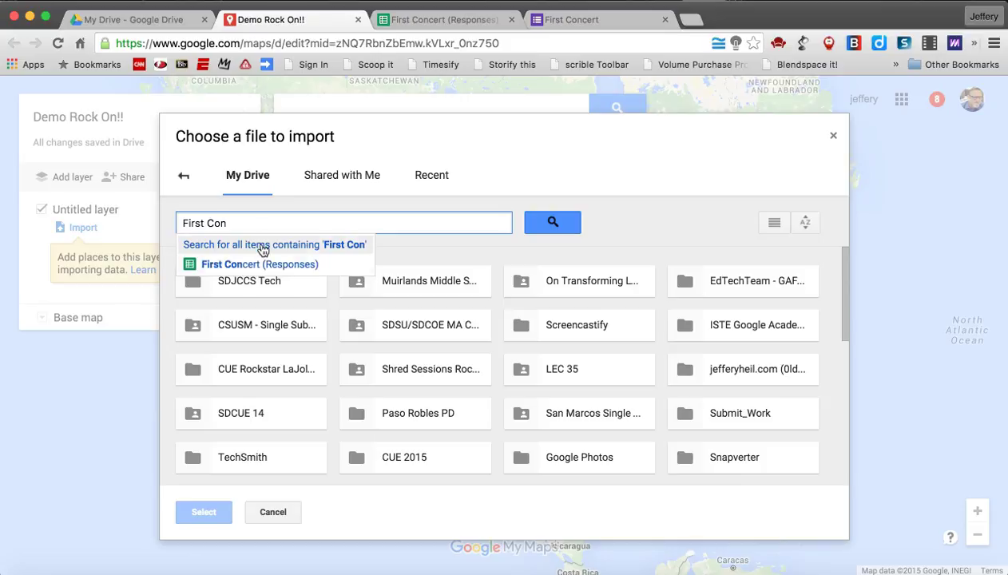
left_click(258, 264)
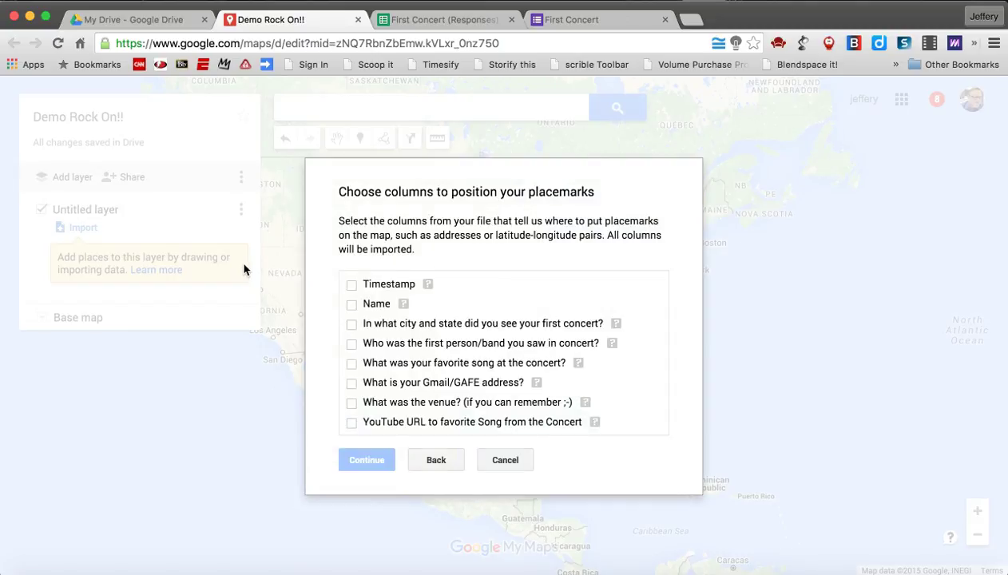
mouse_move(276, 225)
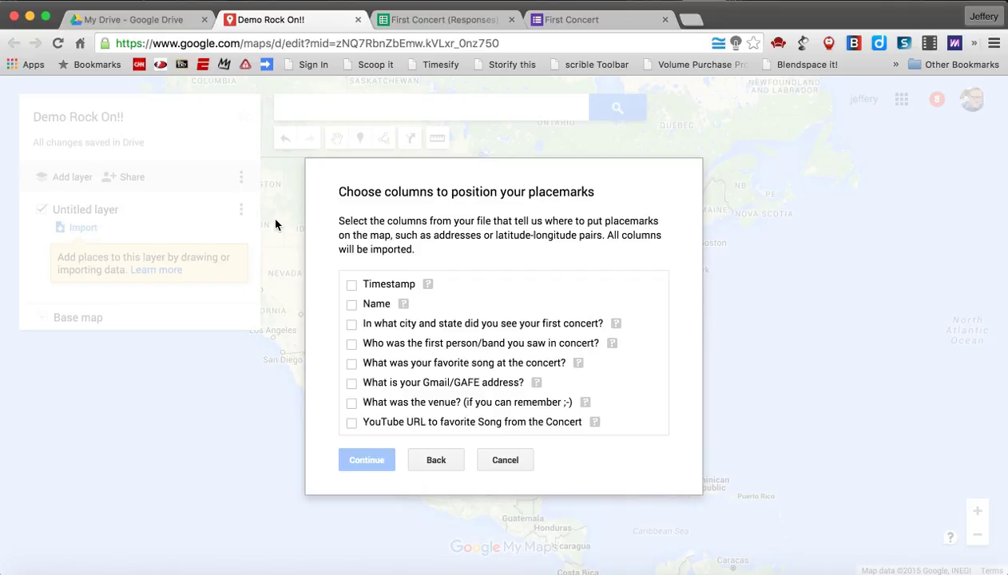
mouse_move(393, 374)
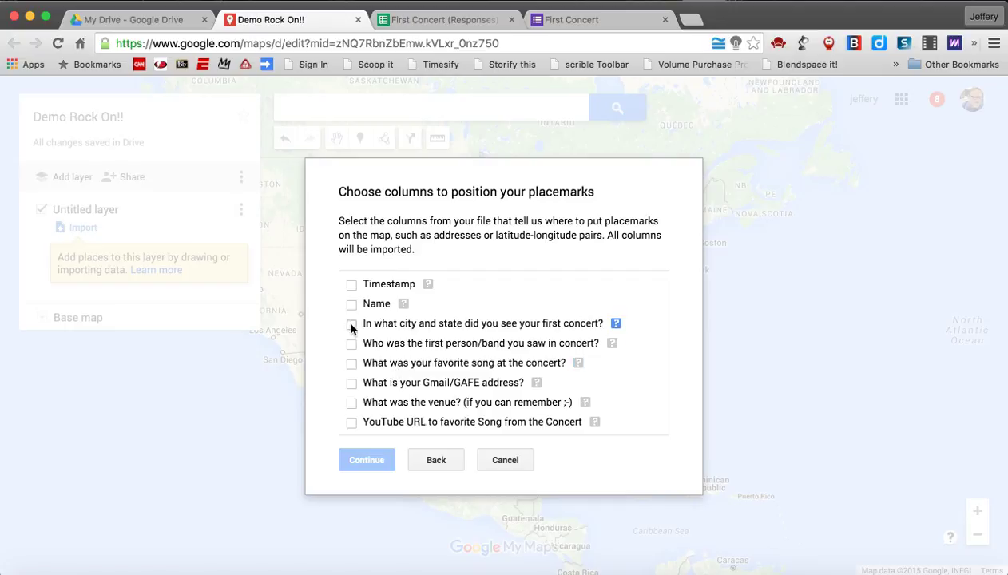
Position placemarks by the 'In what city and state did you see your first concert?' column.
left_click(352, 323)
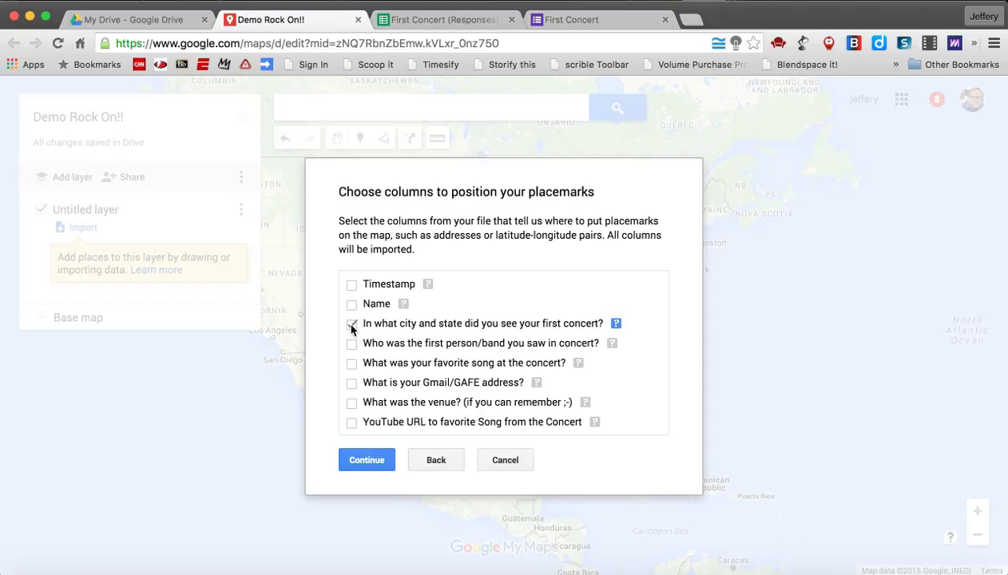
left_click(351, 324)
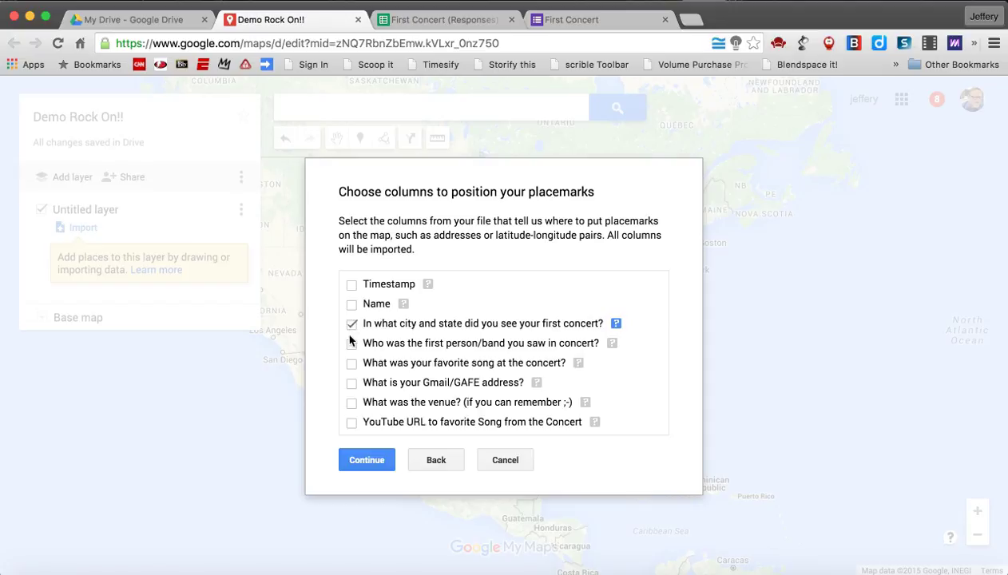
left_click(367, 459)
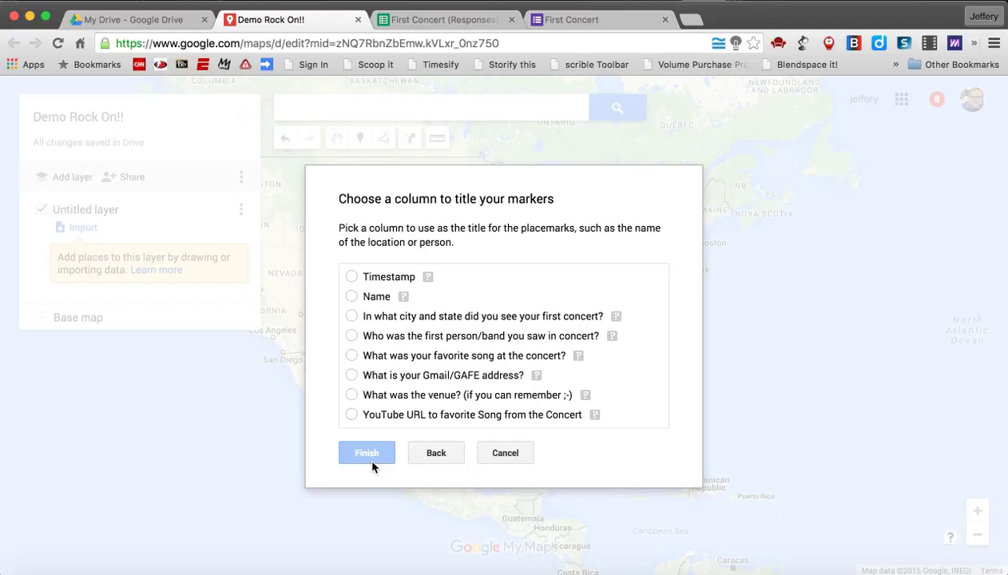
mouse_move(368, 375)
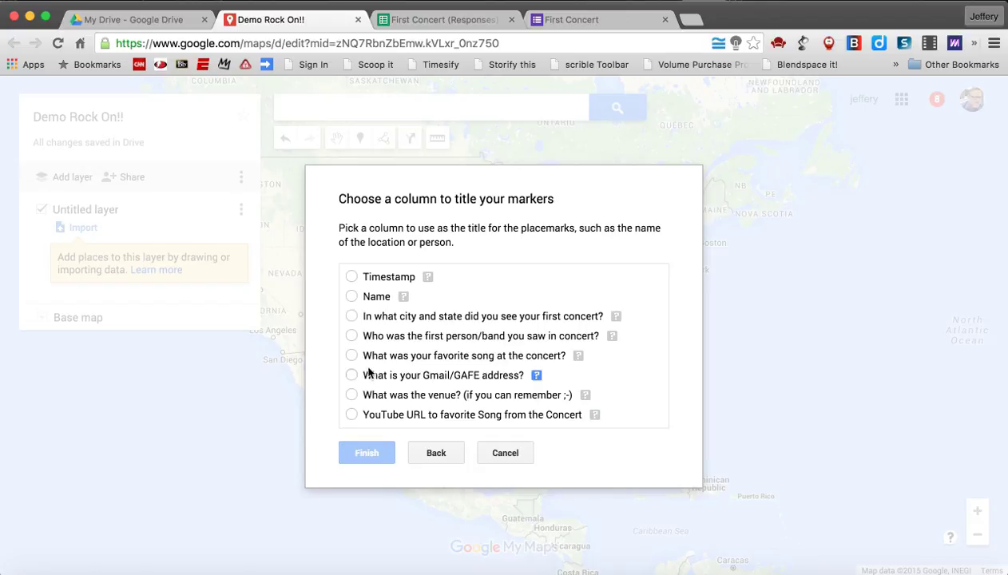
Title markers by 'Who was the first person/band you saw in concert?' and finish importing.
left_click(351, 335)
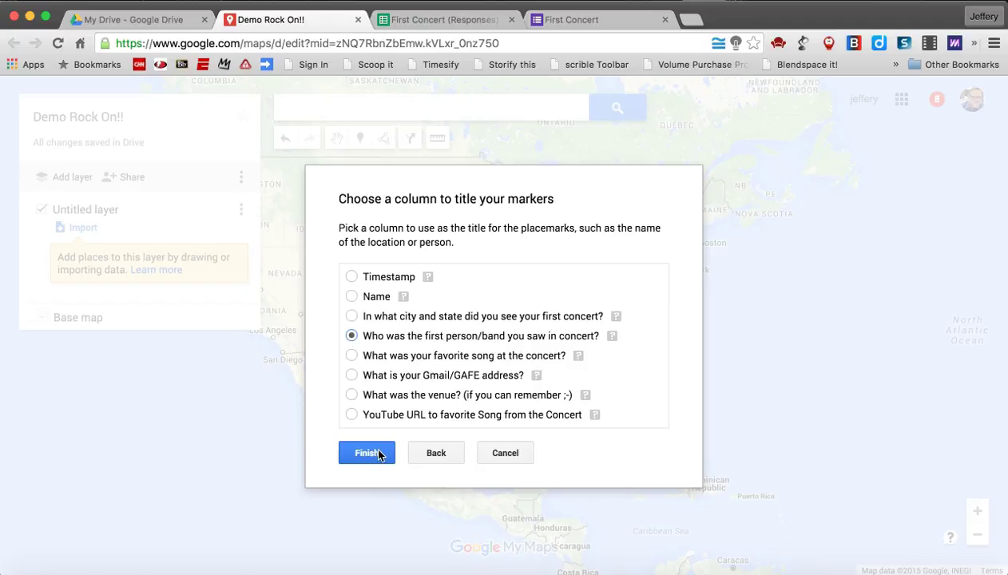
left_click(366, 453)
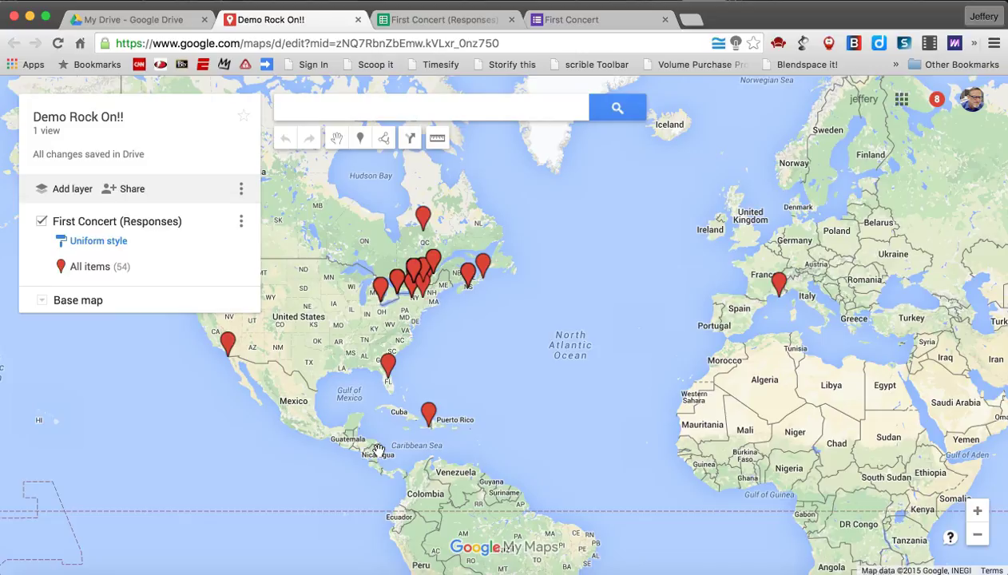
mouse_move(420, 302)
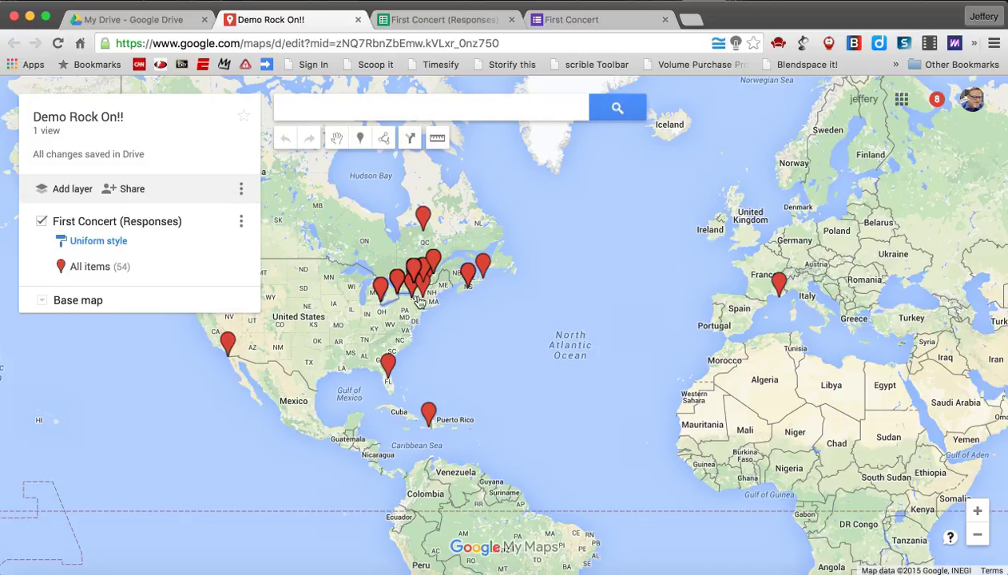
mouse_move(504, 344)
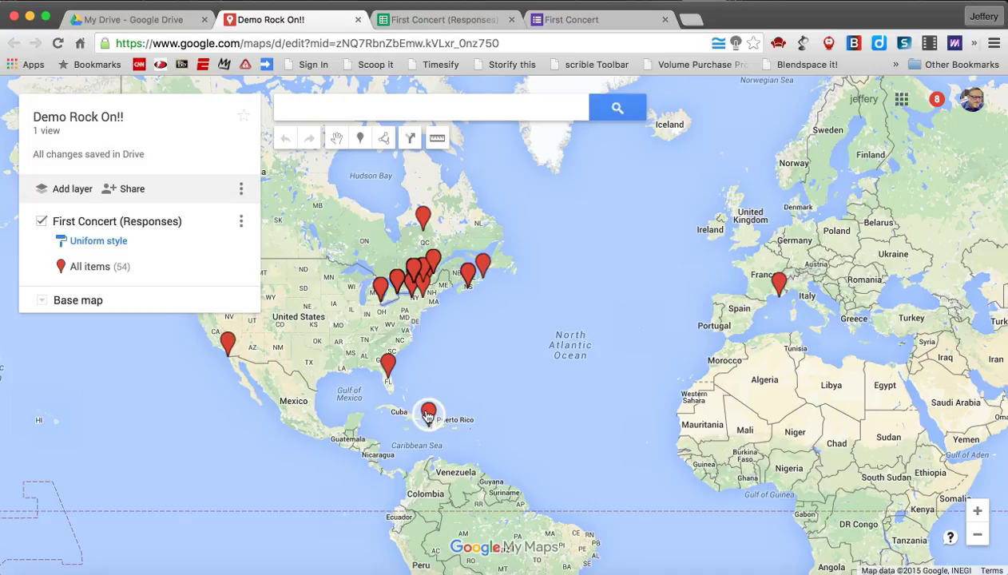
Open the Billy Idol placemark on Haiti to see its response details.
left_click(428, 413)
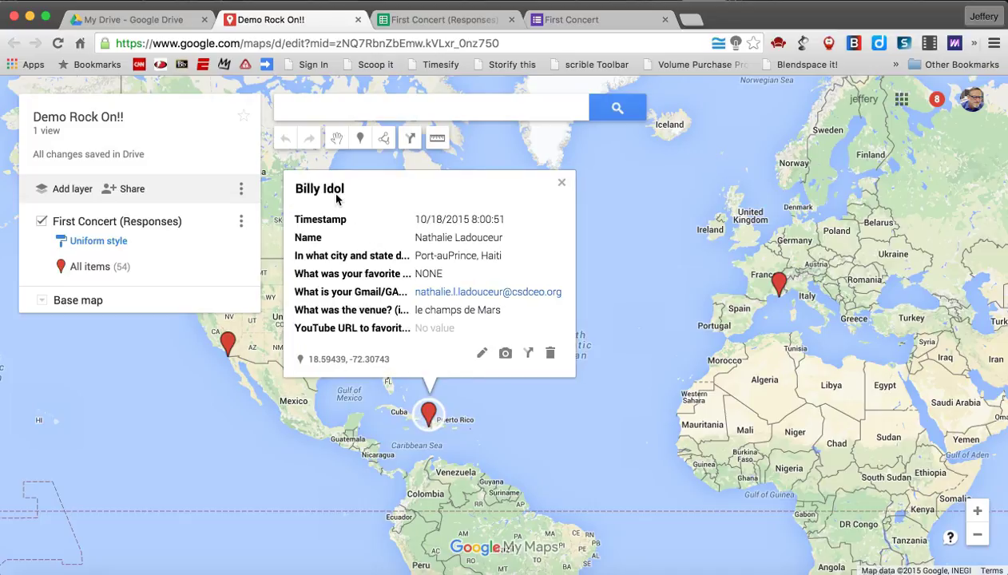
mouse_move(438, 250)
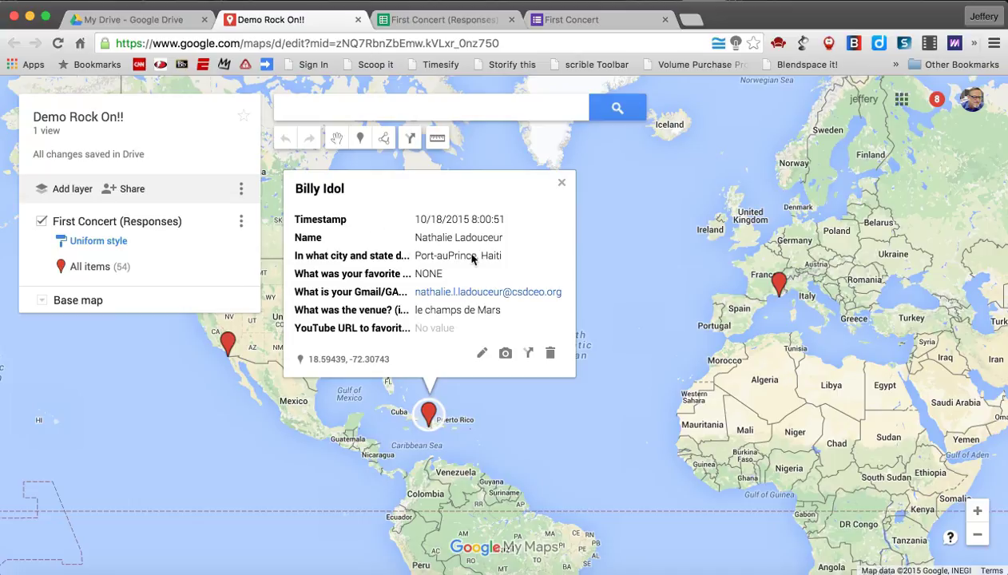
mouse_move(470, 266)
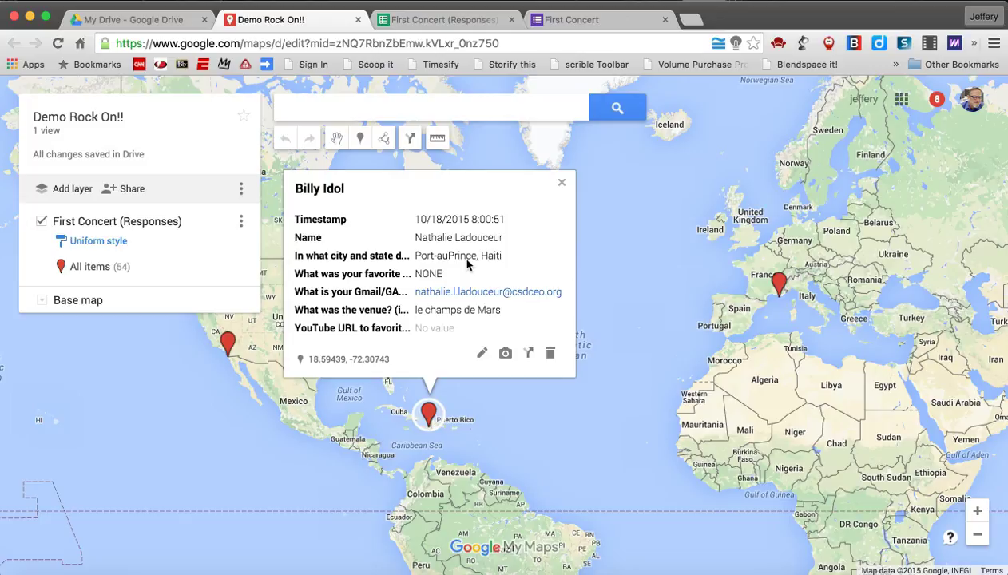
mouse_move(436, 279)
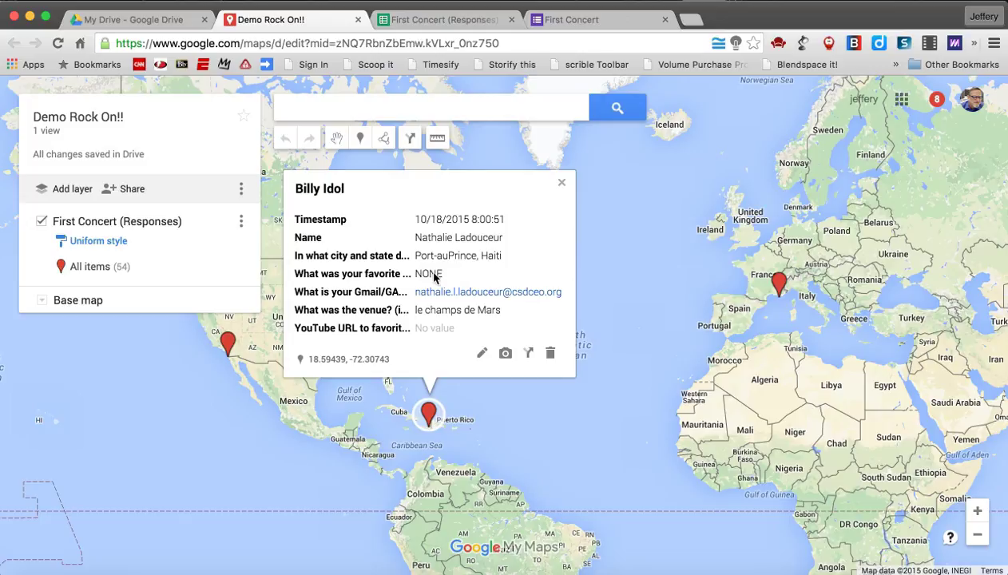
mouse_move(527, 320)
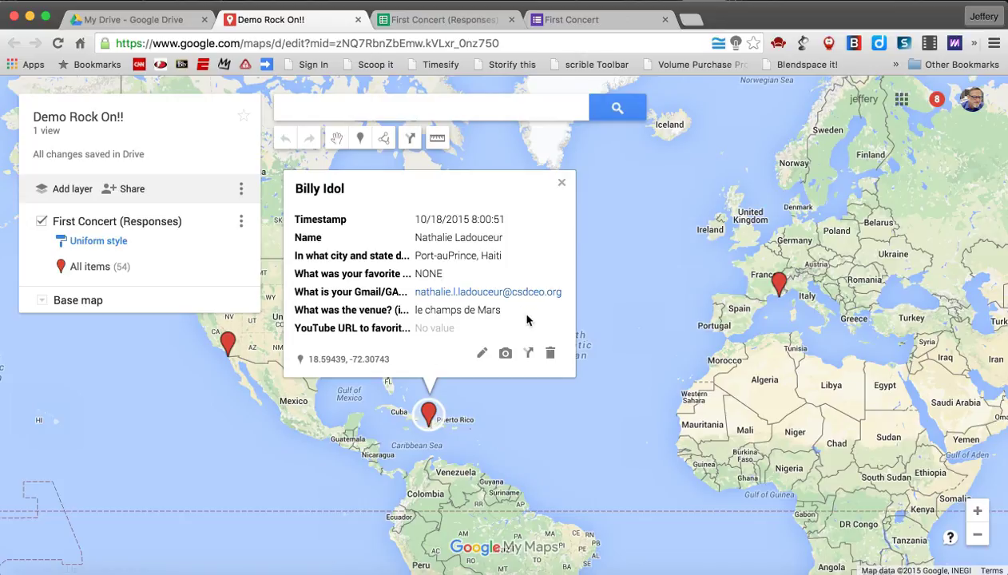
mouse_move(504, 354)
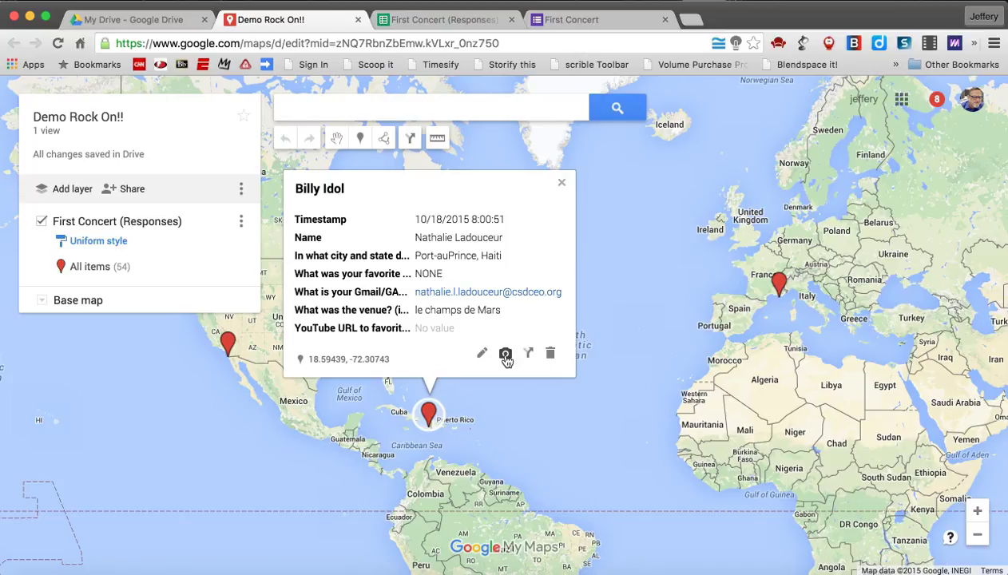
mouse_move(505, 353)
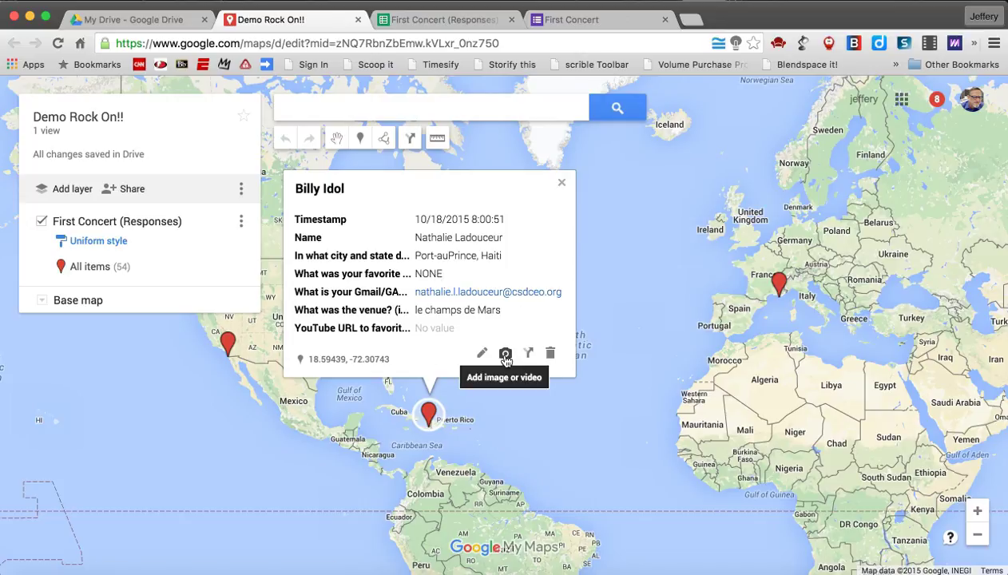
Search YouTube videos for 'Billy Idol White Wedding Live' to add to the placemark.
left_click(505, 353)
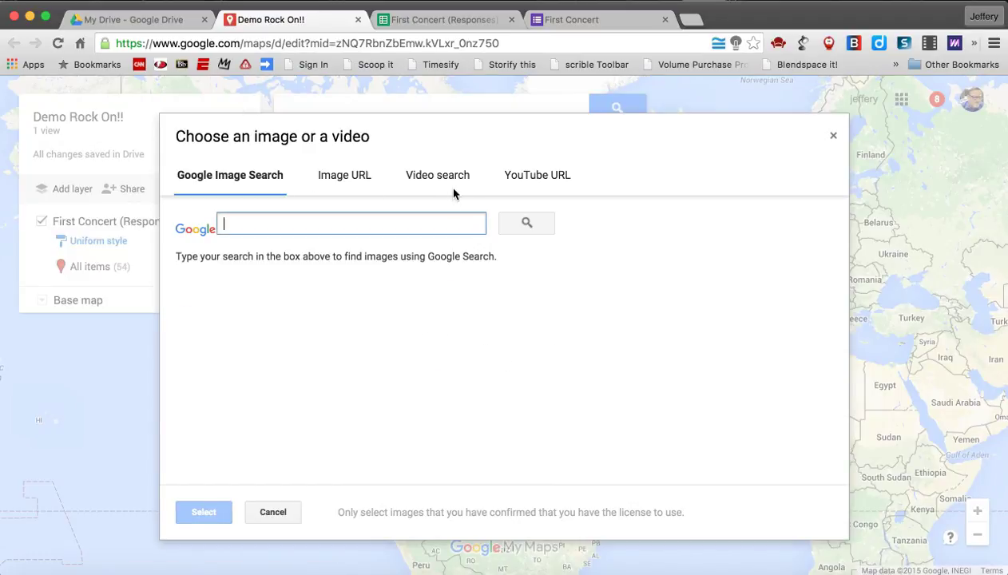
left_click(437, 175)
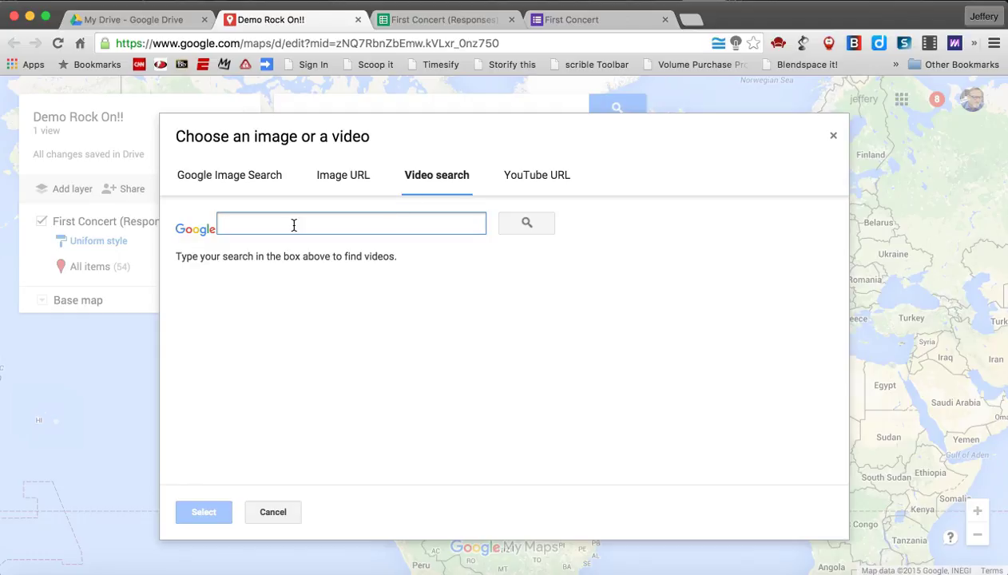
type("Billy Id")
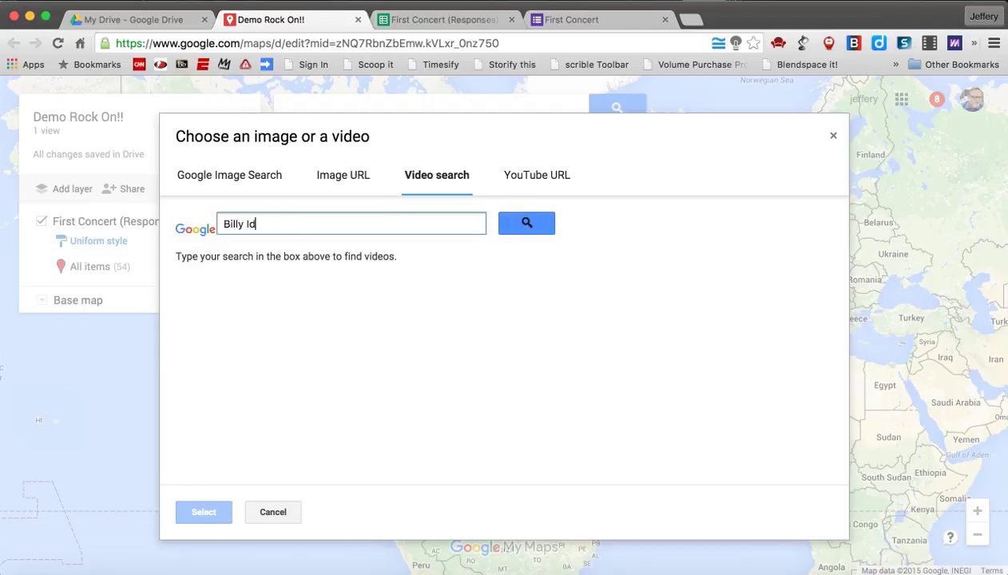
type("ol White")
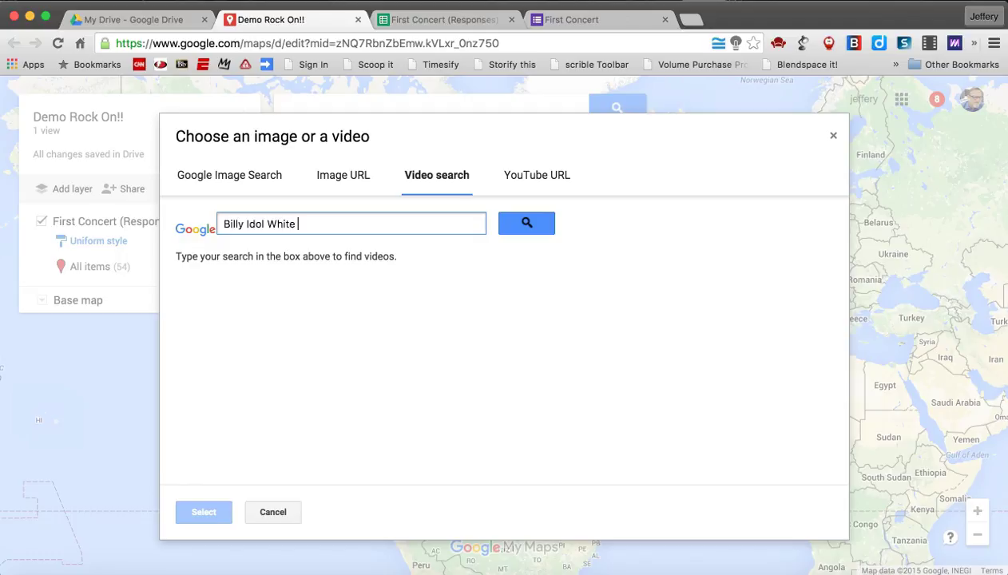
type("Wedding L")
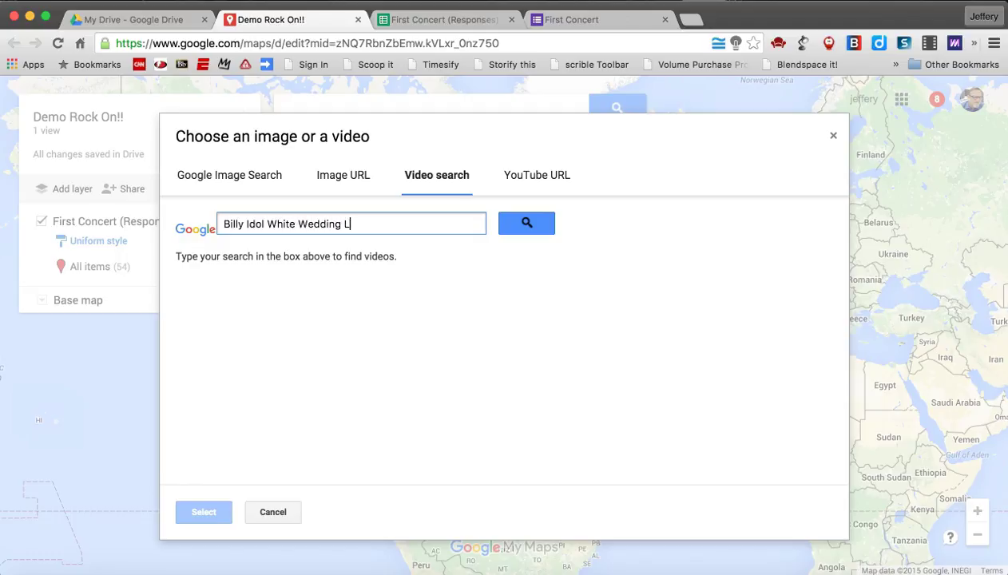
left_click(526, 223)
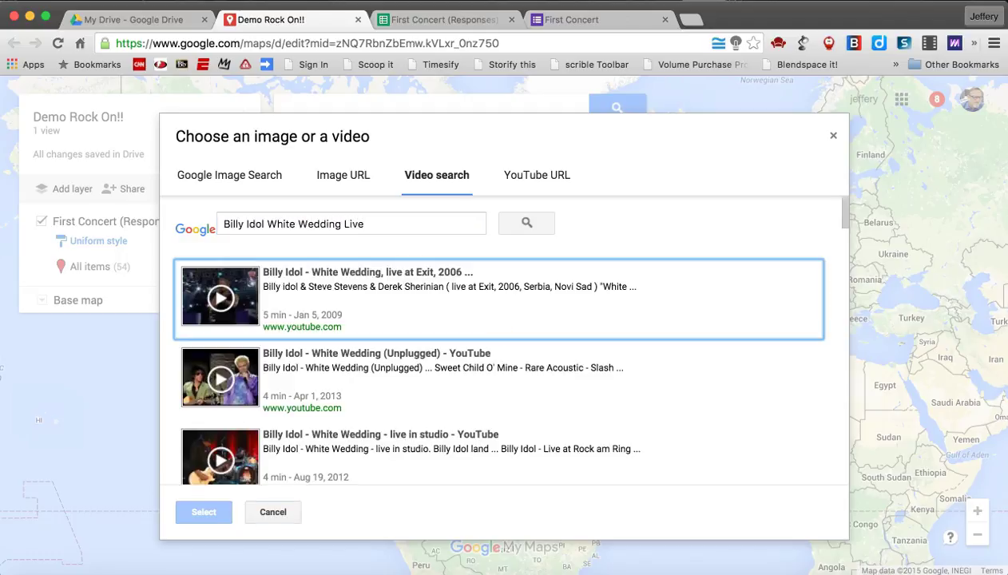
mouse_move(293, 290)
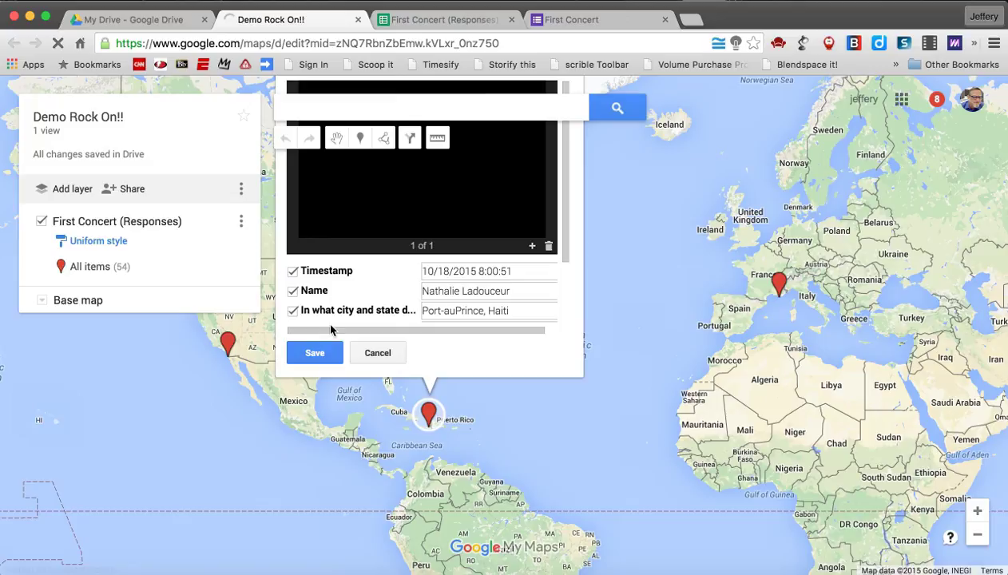
Save the White Wedding video on the Haiti placemark and test-play it.
left_click(314, 352)
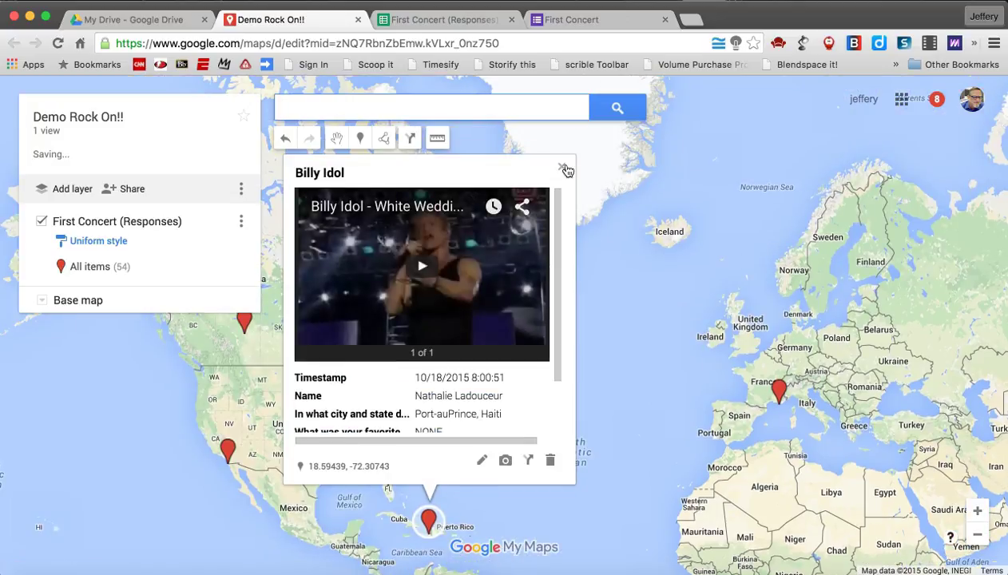
left_click(566, 170)
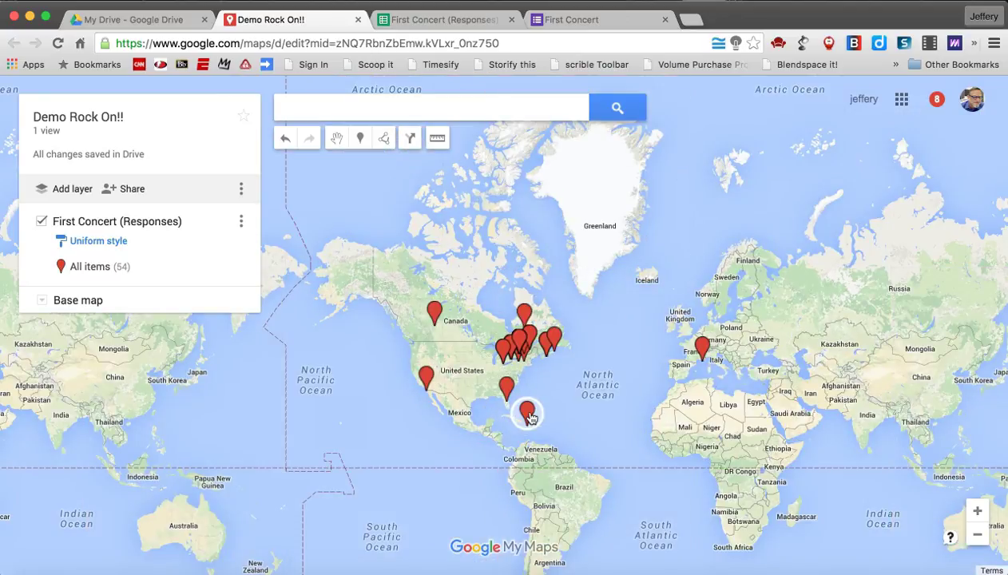
left_click(527, 411)
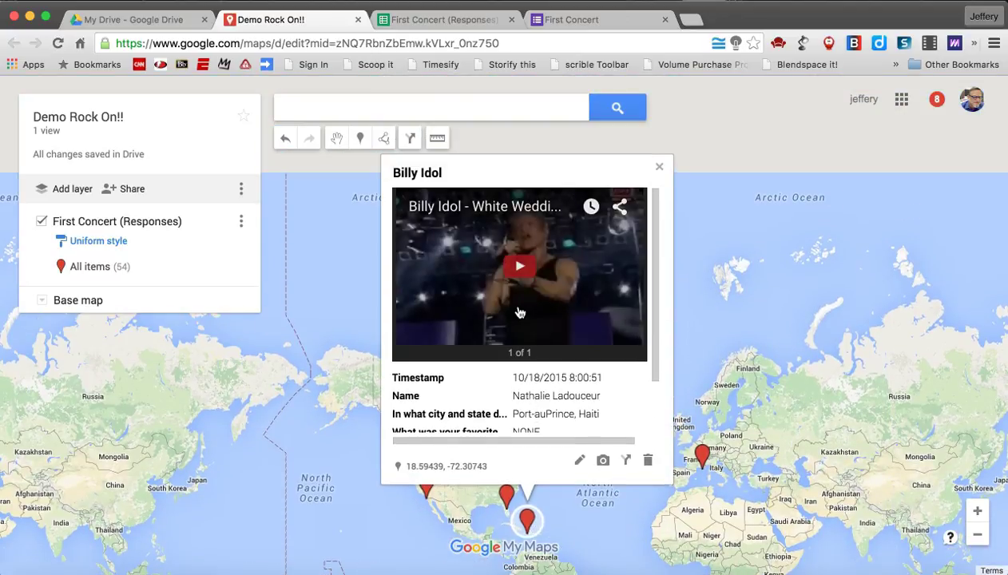
left_click(520, 265)
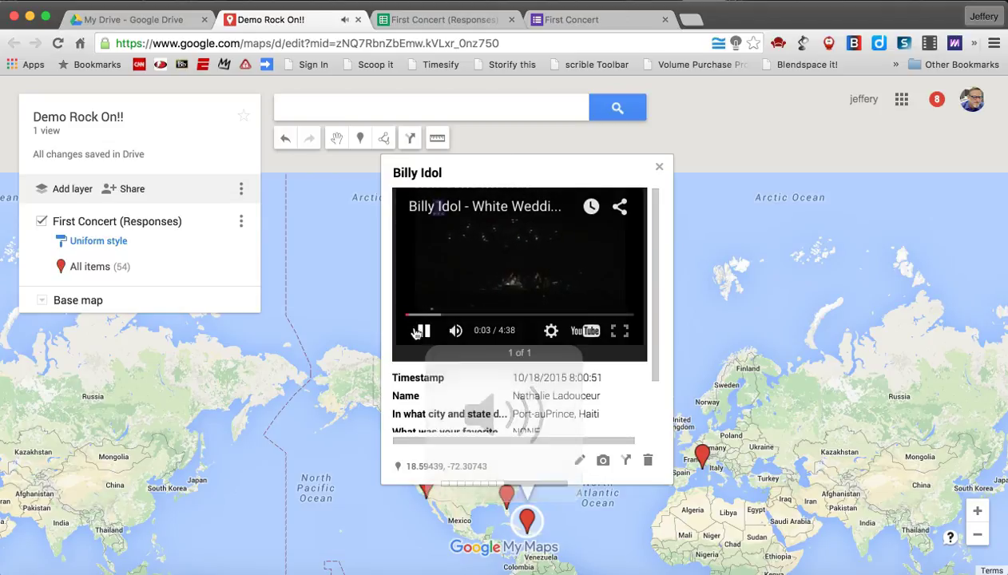
left_click(422, 330)
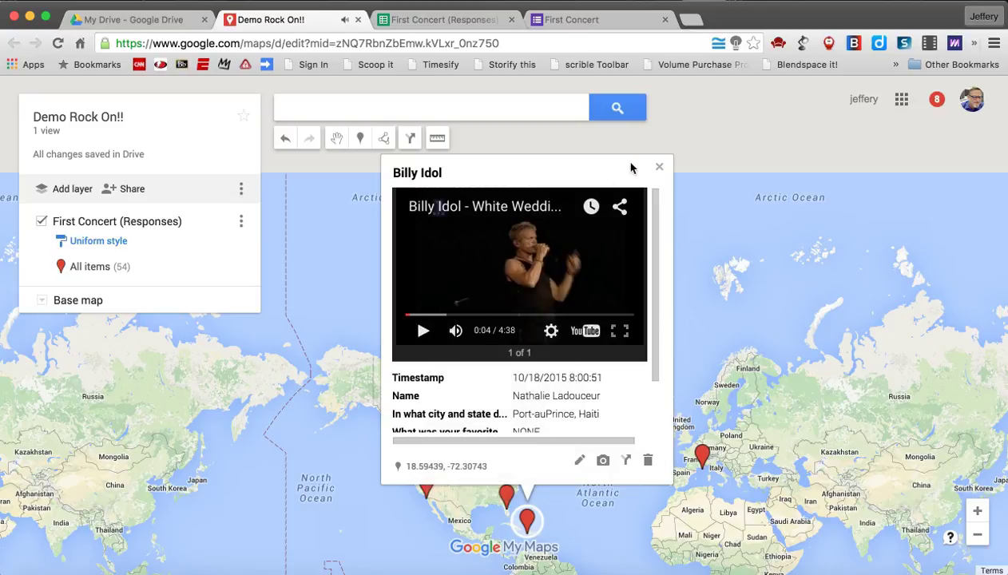
left_click(659, 166)
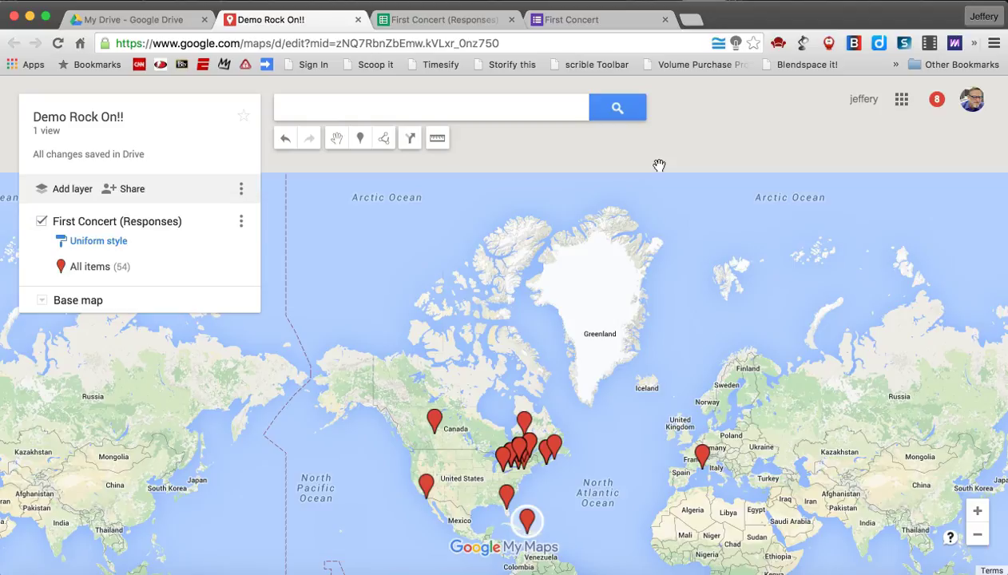
Open the map's sharing settings, then return to the responses spreadsheet.
left_click(131, 188)
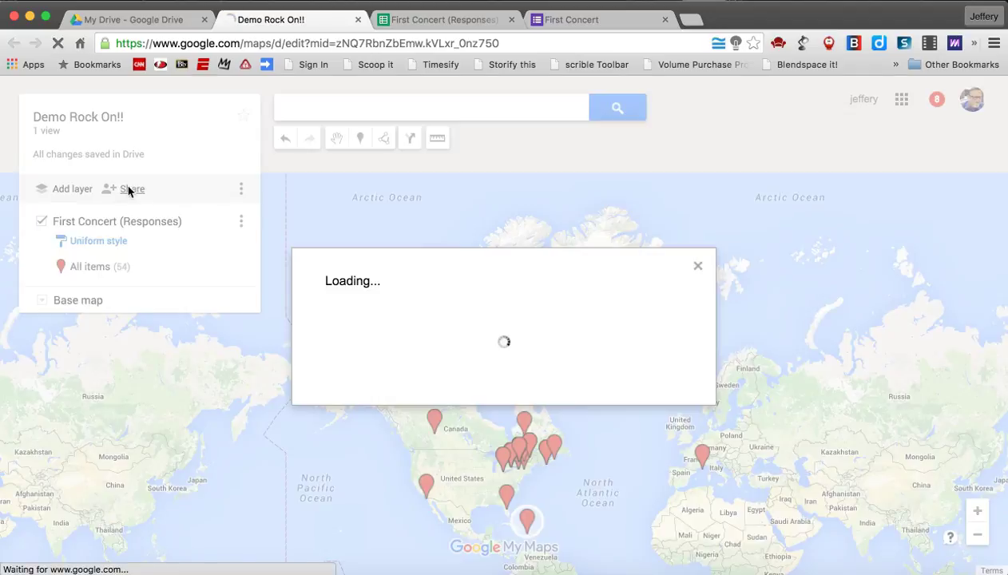
left_click(132, 189)
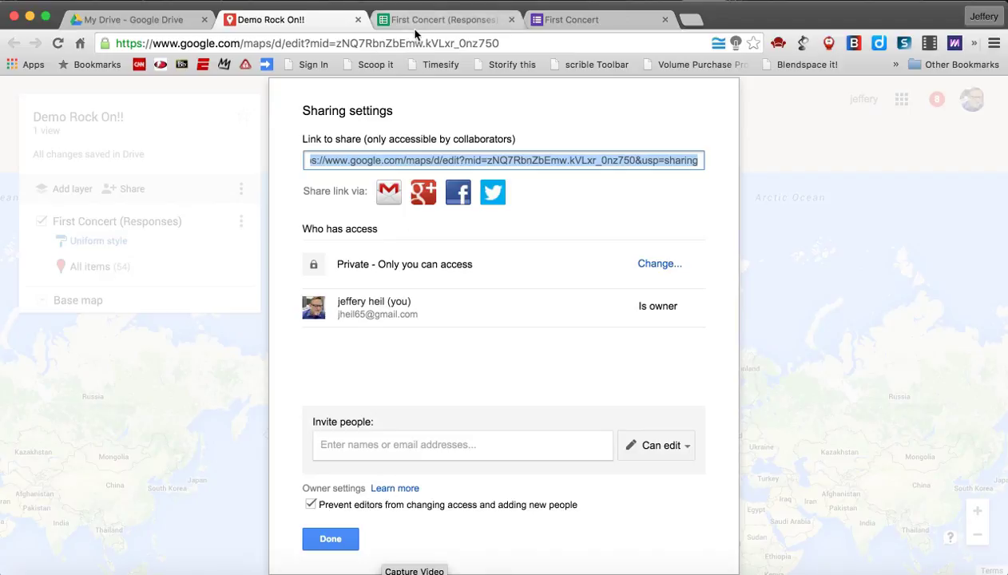
left_click(442, 19)
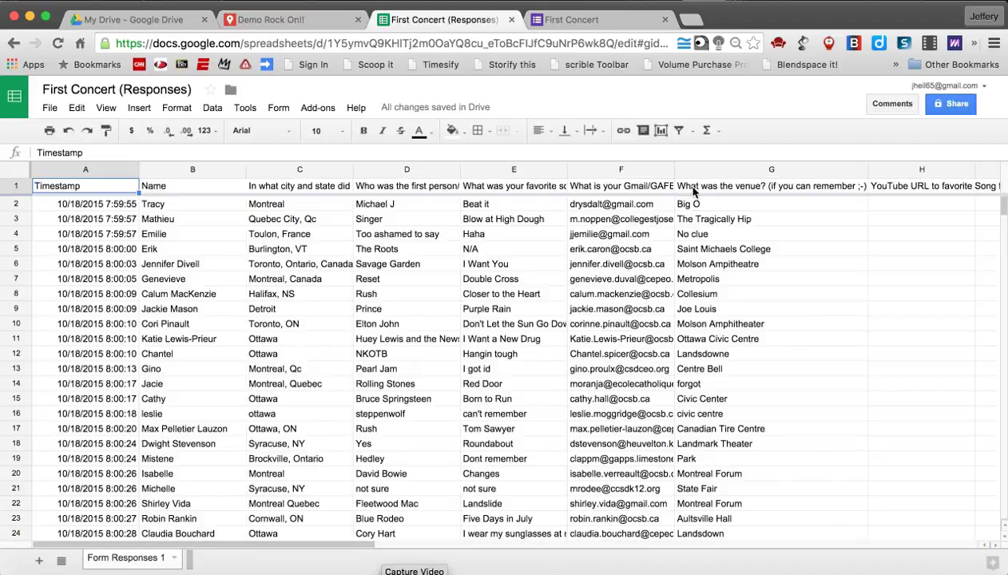
Copy the respondents' email addresses from column F and return to the Demo Rock On!! map.
scroll("down", 3)
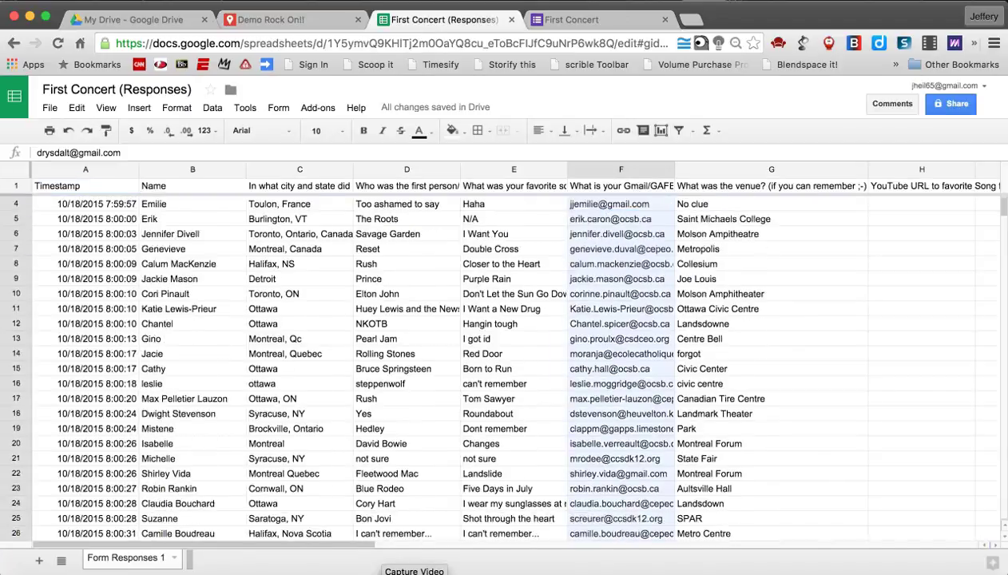
scroll("down", 3)
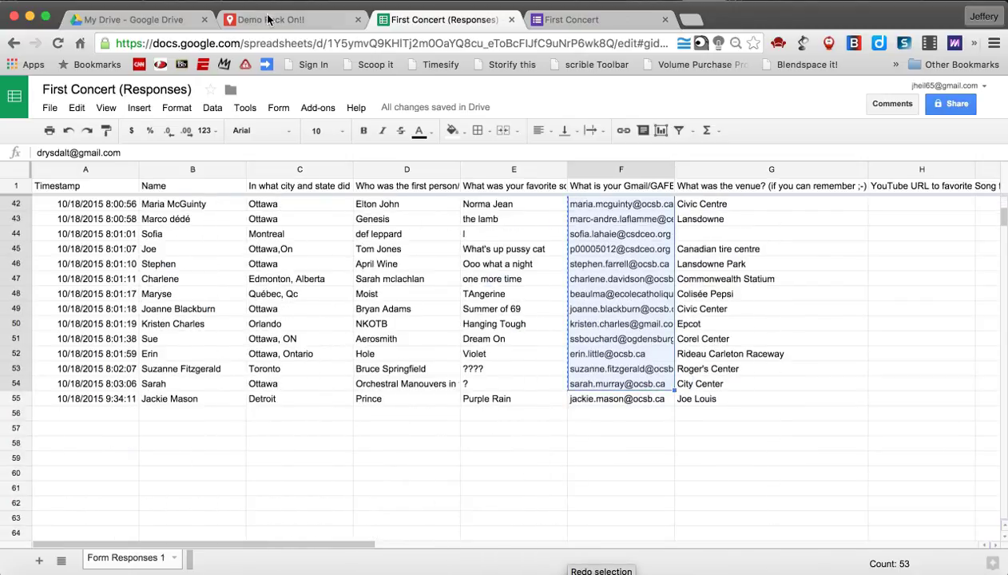
left_click(292, 19)
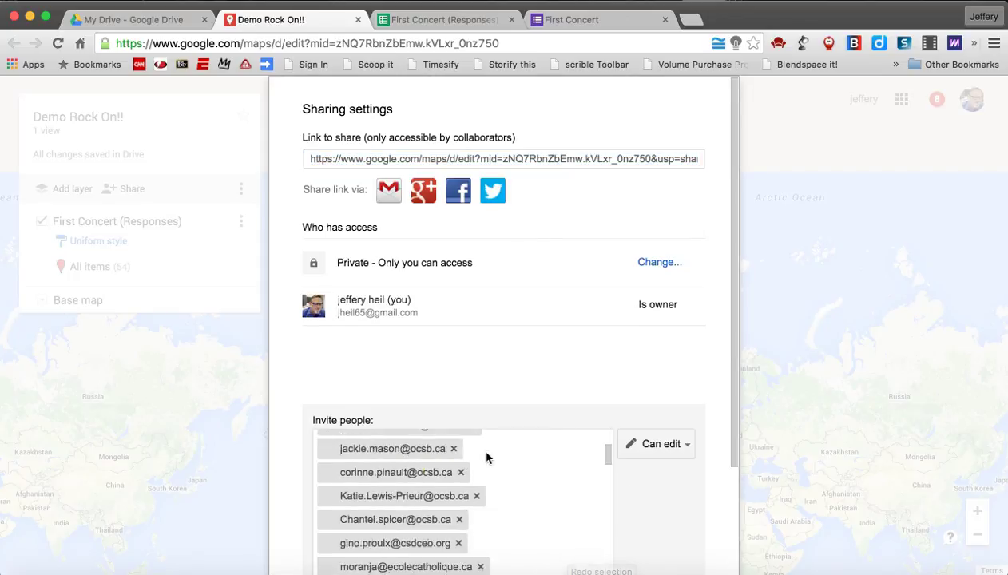
Cancel the pasted respondent invitations without sending, then close the sharing settings.
scroll("down", 3)
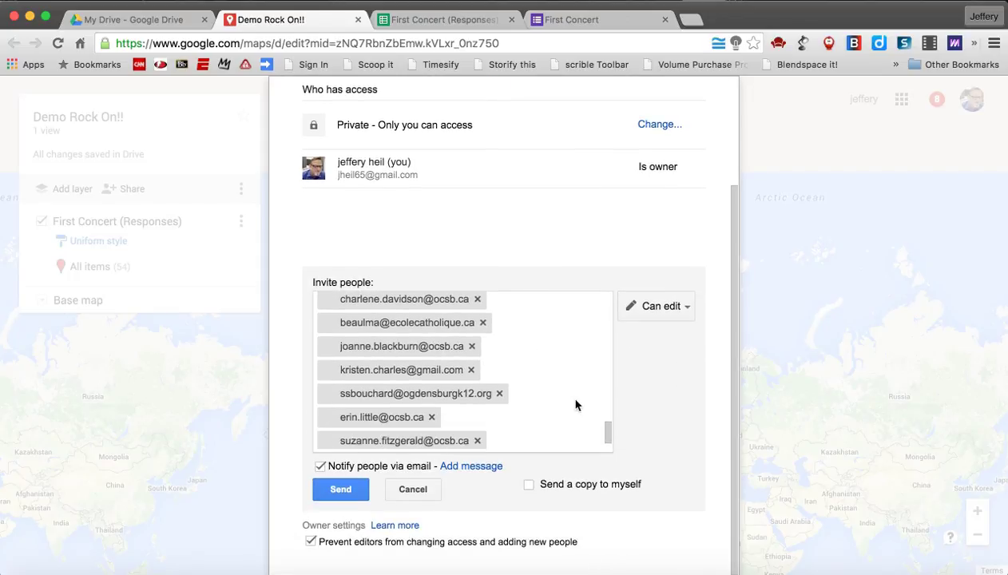
left_click(340, 489)
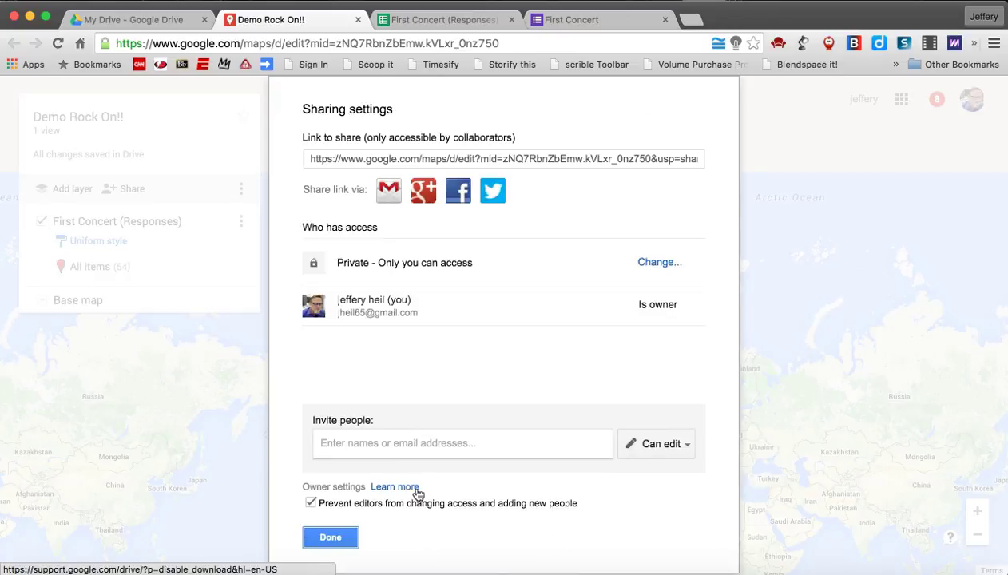
left_click(330, 537)
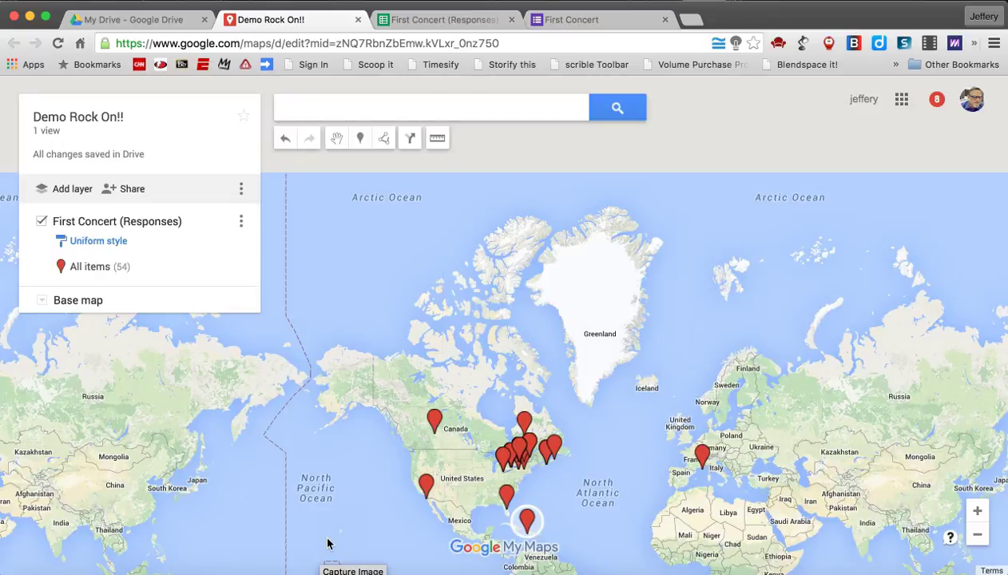
mouse_move(635, 32)
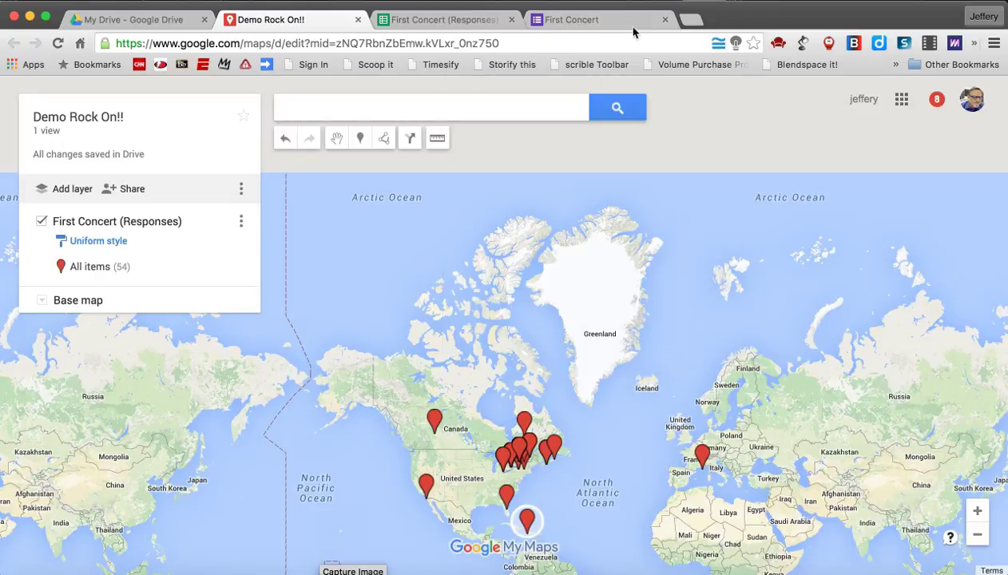
Switch to the live First Concert form showing the Name and first-concert city questions.
left_click(571, 19)
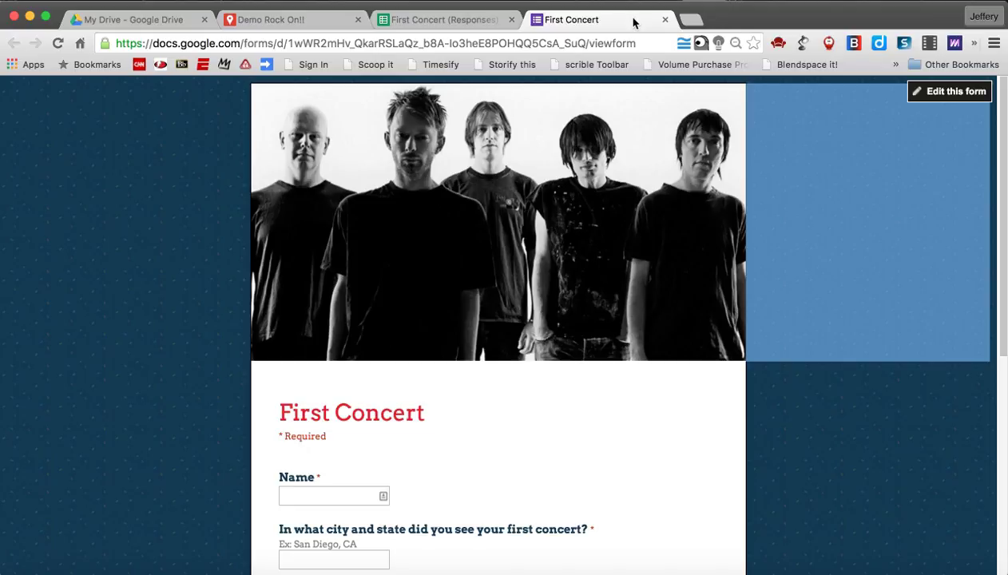
mouse_move(614, 39)
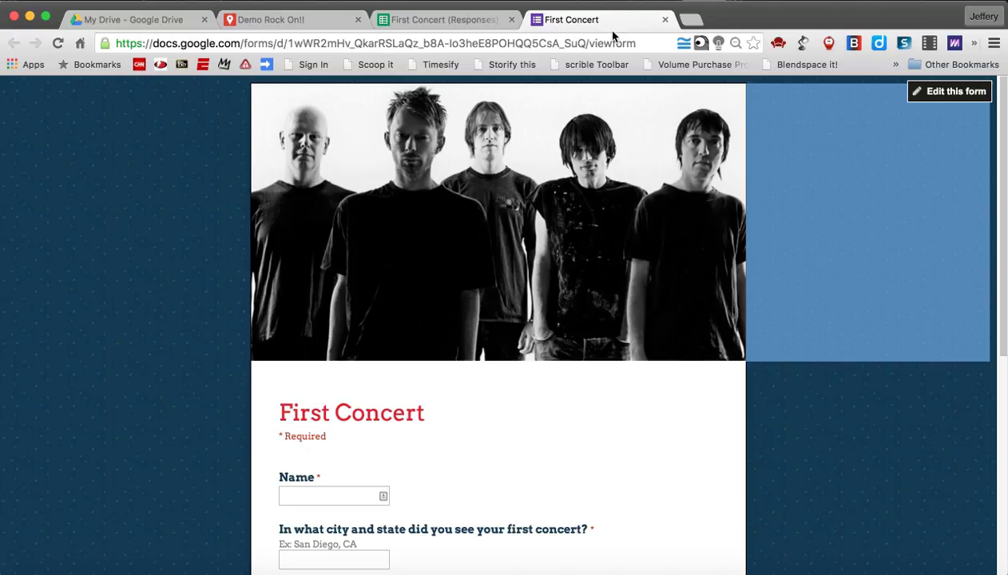